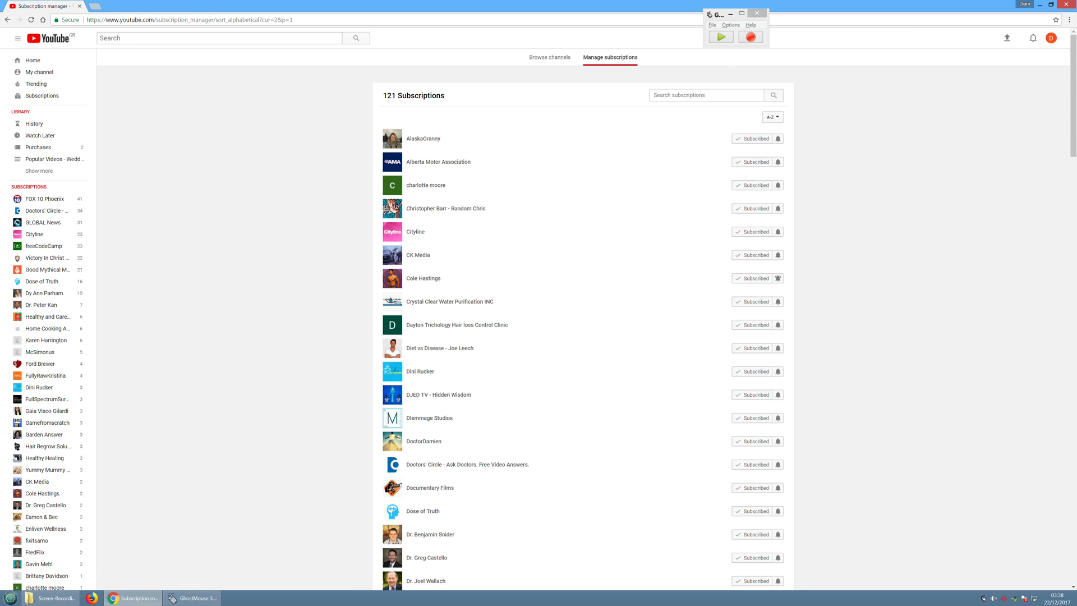
Start a new blank macro script via File > New, discarding the previous script's changes
left_click(712, 25)
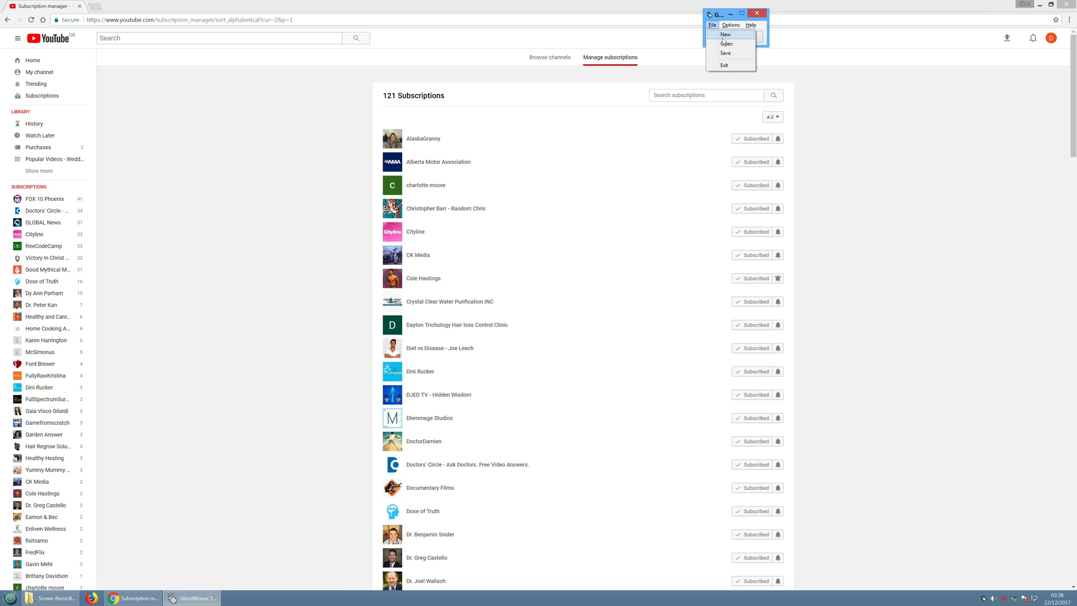
left_click(726, 35)
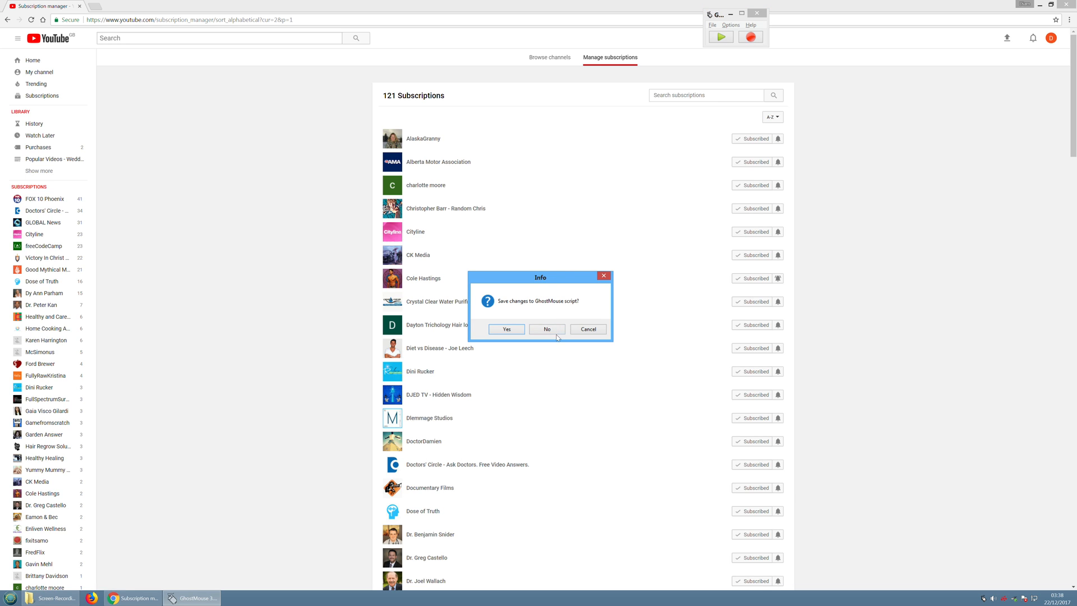
left_click(547, 329)
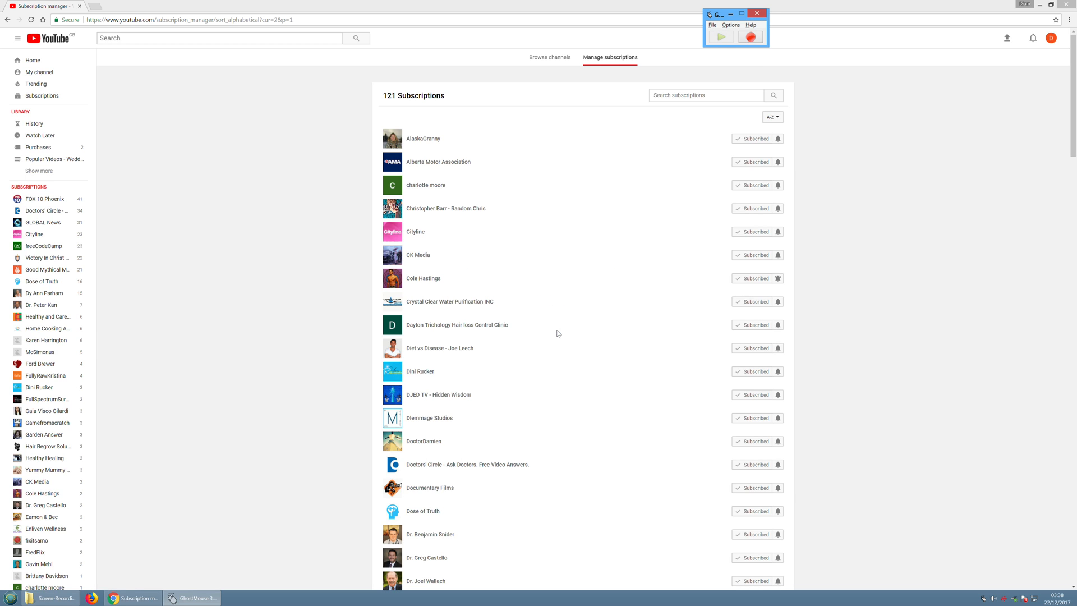
mouse_move(750, 37)
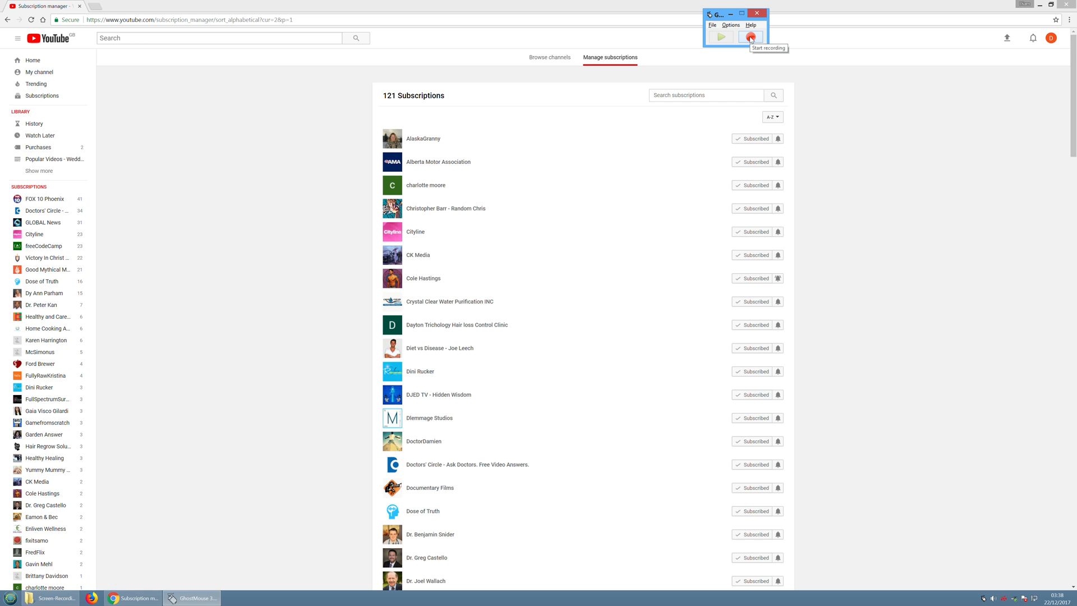
Start recording and unsubscribe from AlaskaGranny, Alberta Motor Association, charlotte moore, Cityline, Crystal Clear Water and Diet vs Disease
left_click(751, 37)
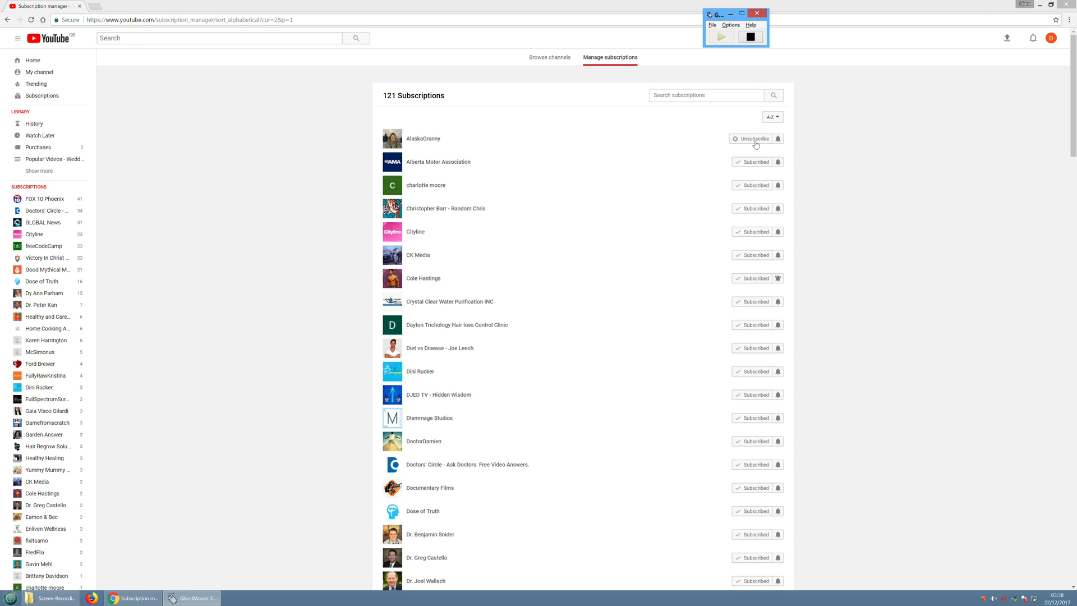
left_click(754, 138)
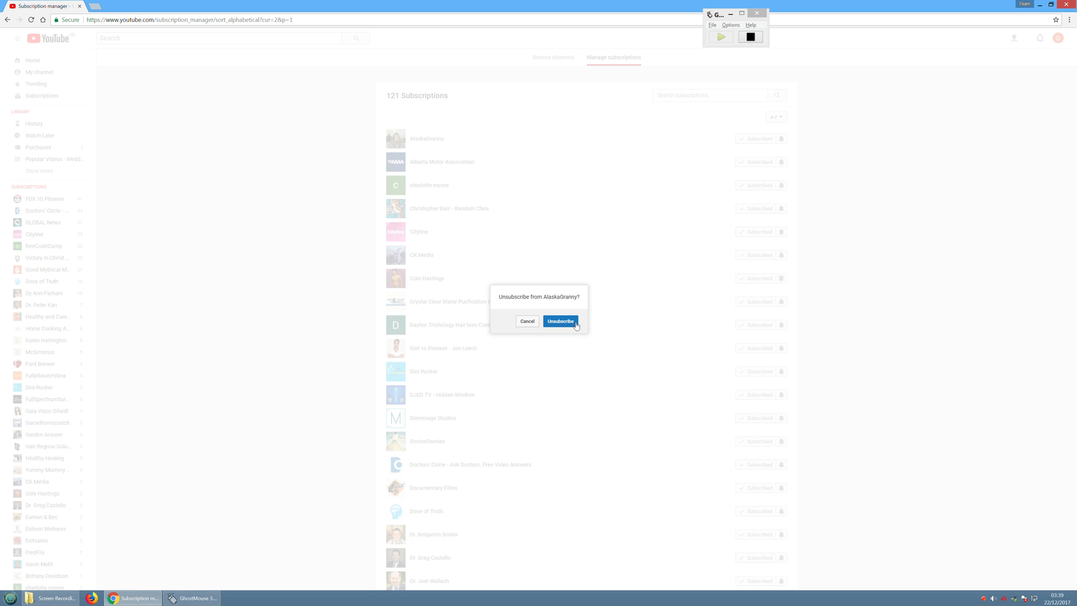
left_click(560, 321)
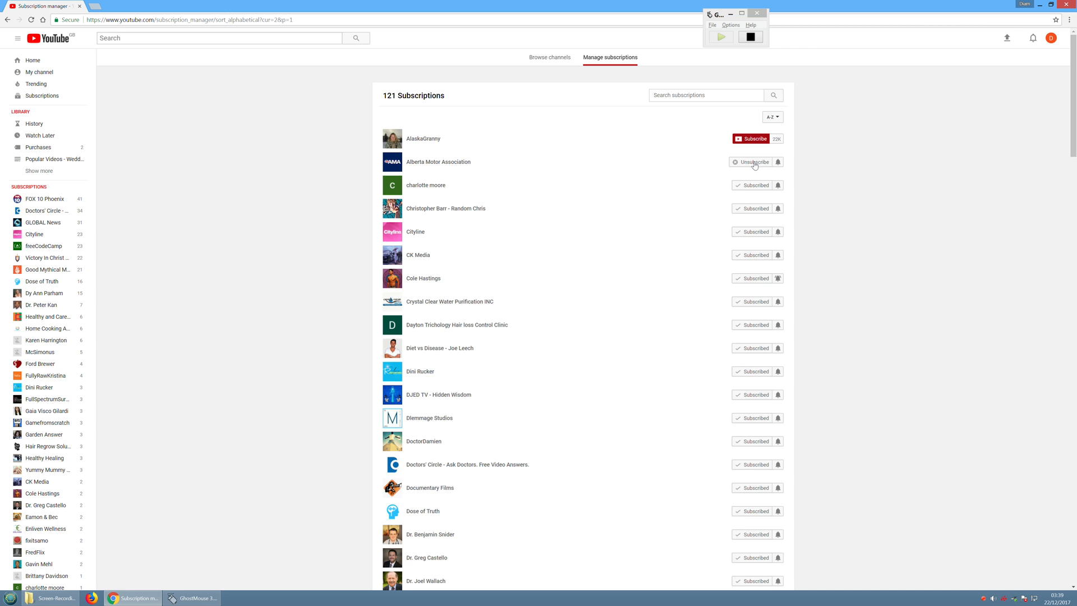
left_click(755, 162)
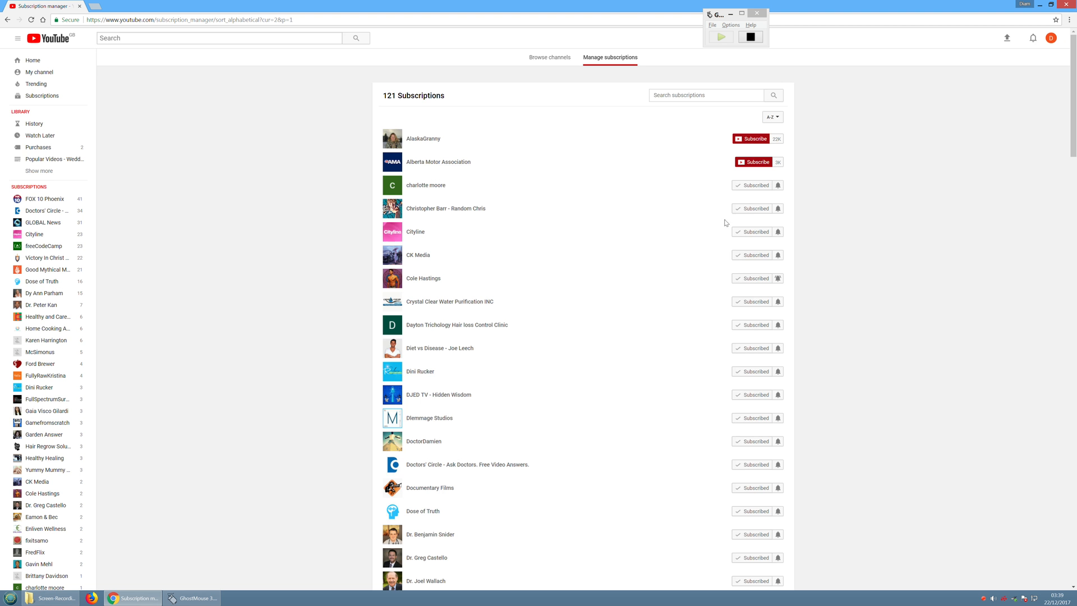
left_click(754, 185)
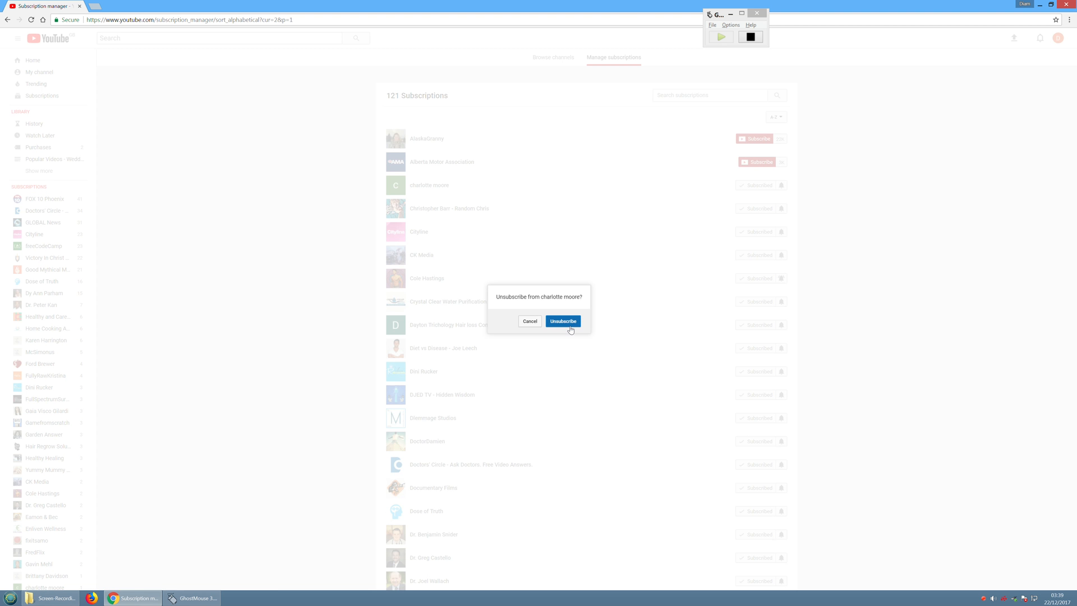
left_click(562, 321)
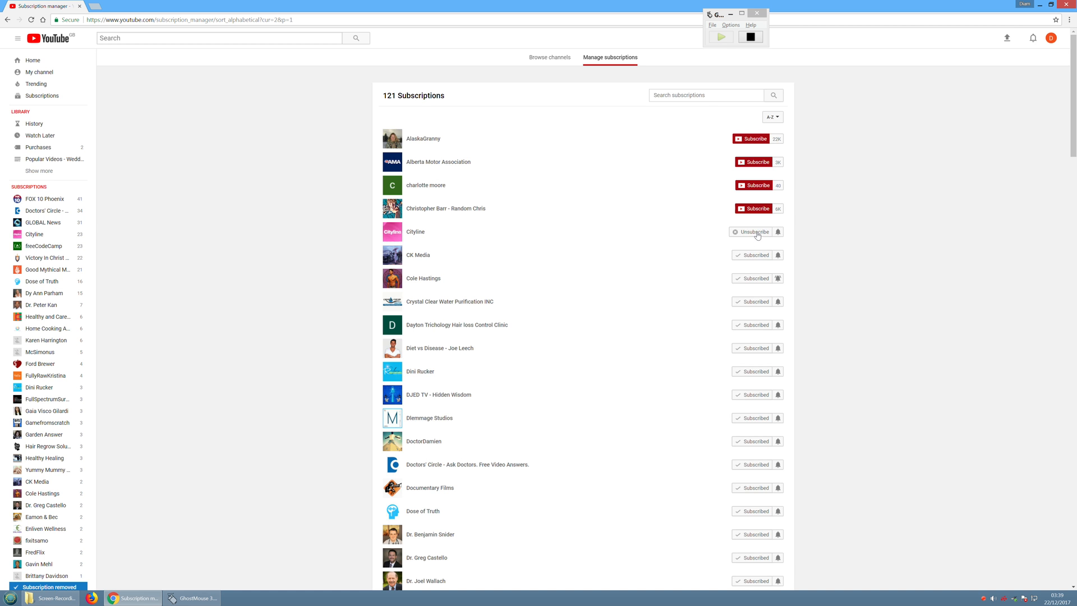
left_click(754, 231)
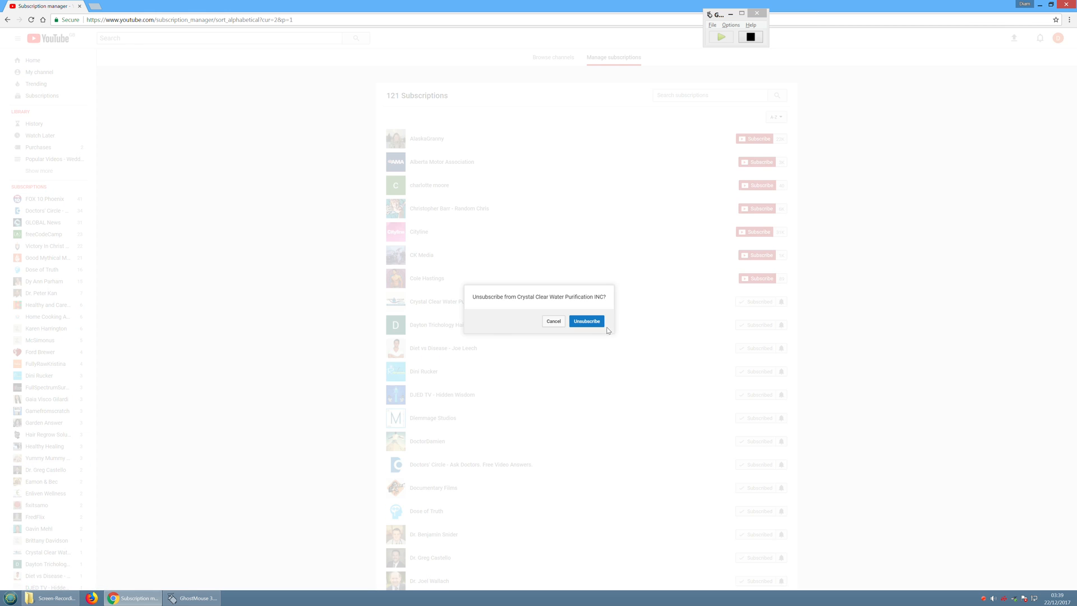
left_click(586, 321)
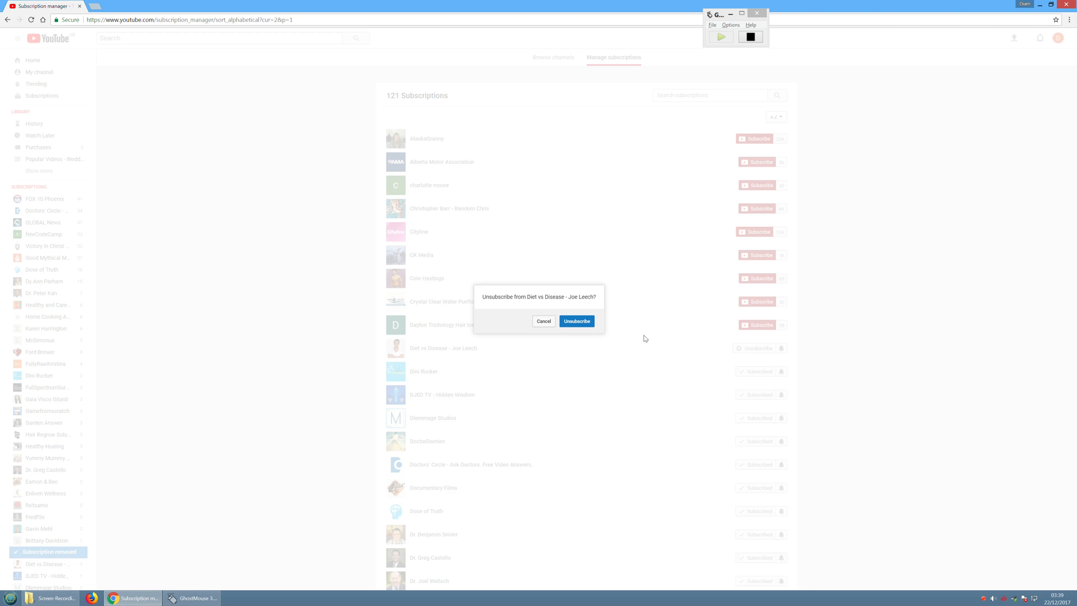
left_click(577, 321)
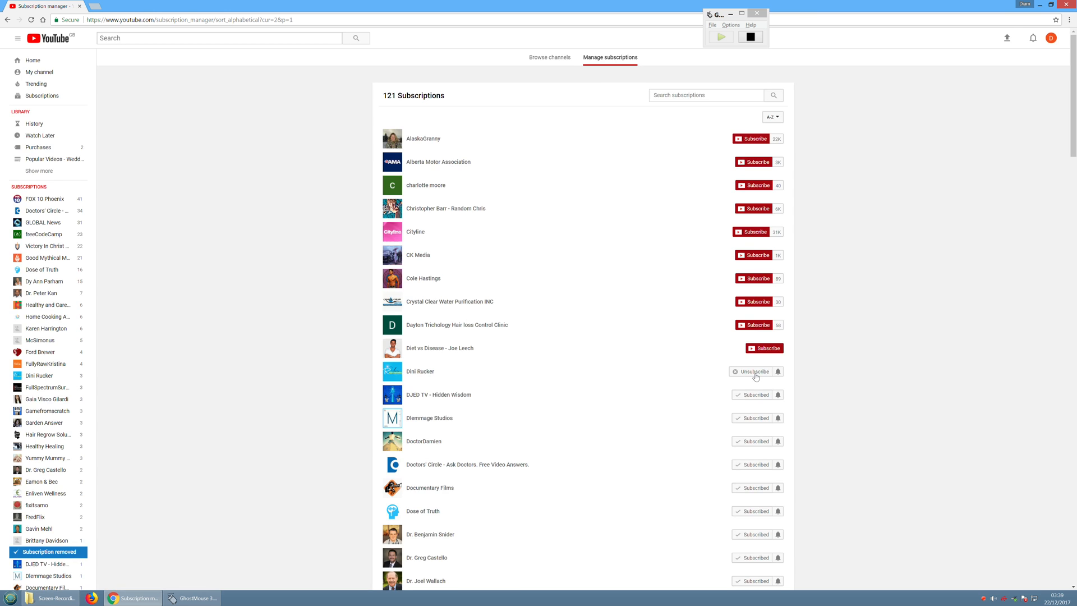
Unsubscribe from Dini Rucker, DJED TV, Dlemmage Studios, DoctorDamien and Doctors' Circle
left_click(755, 371)
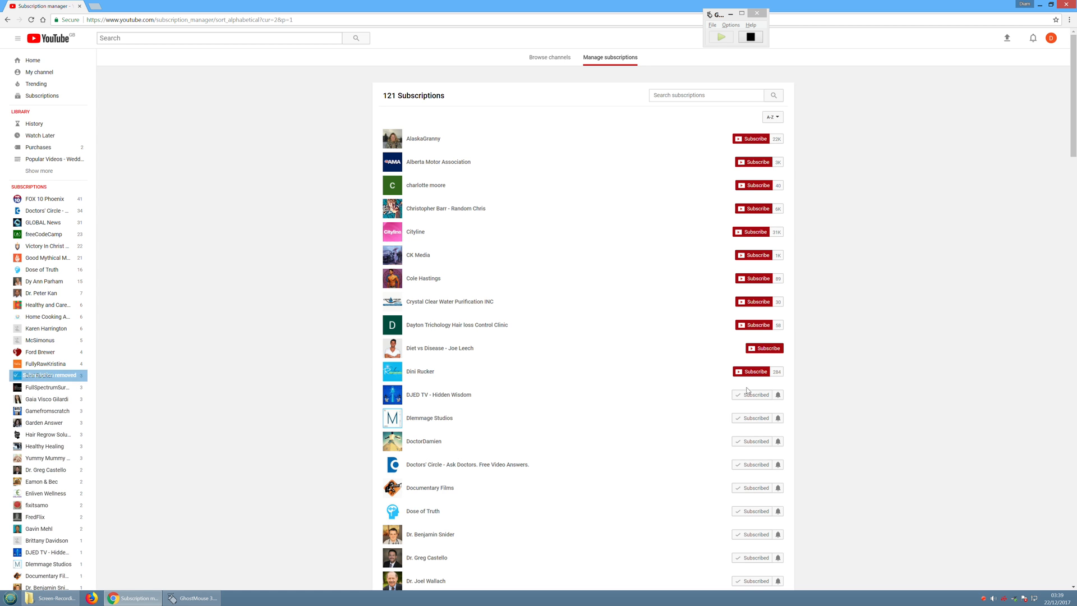
left_click(754, 394)
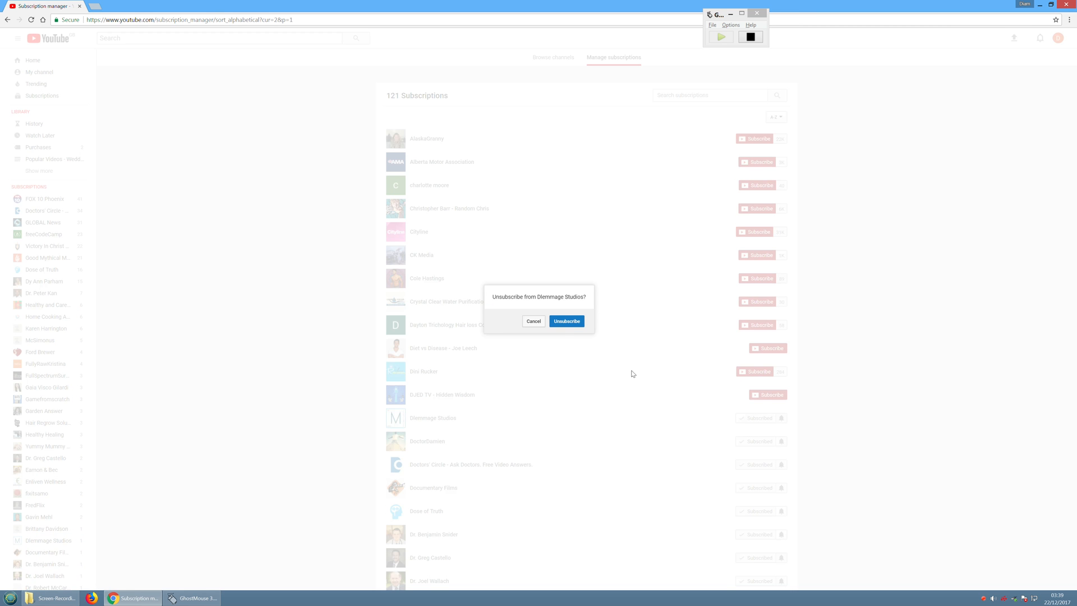
left_click(566, 321)
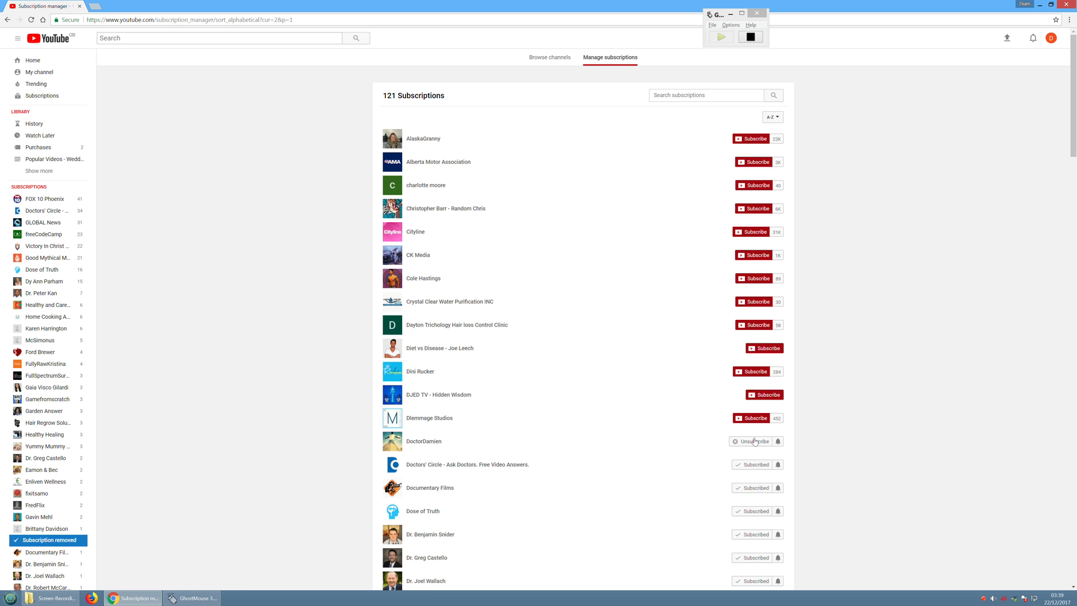
left_click(755, 440)
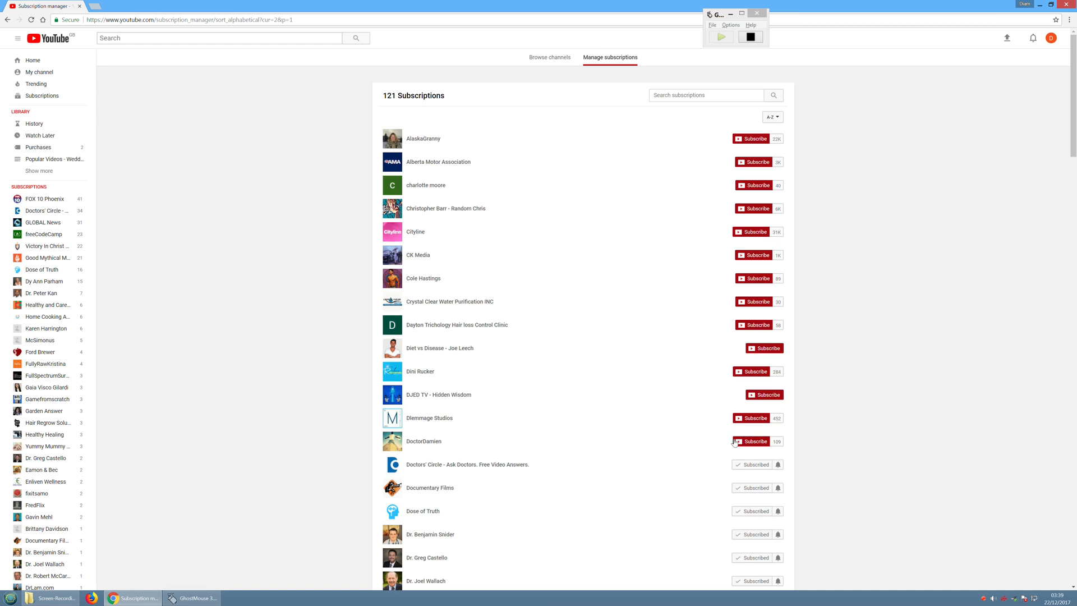
left_click(754, 463)
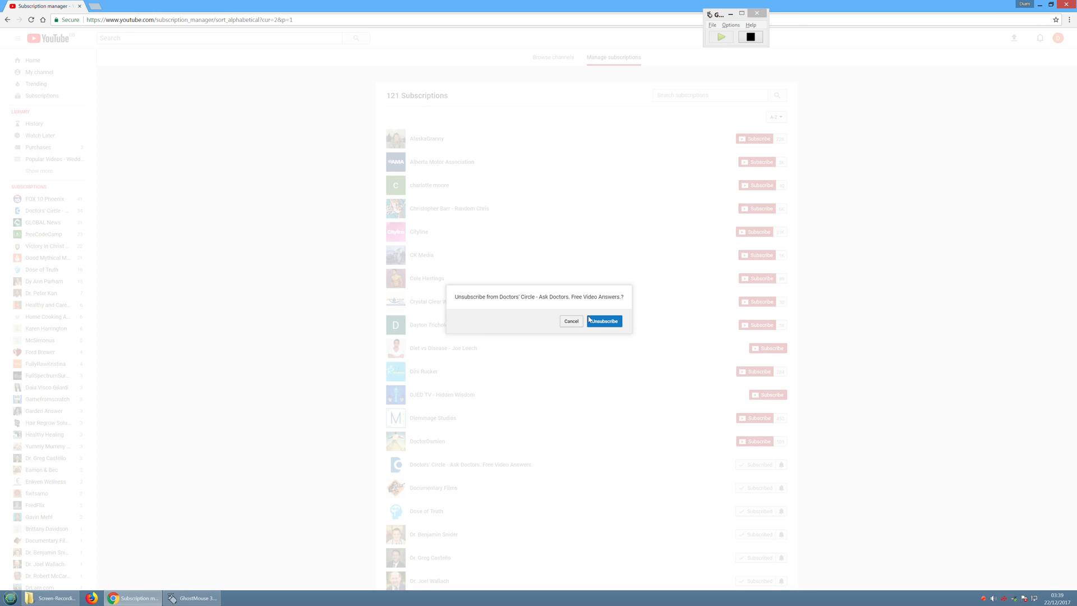
left_click(604, 321)
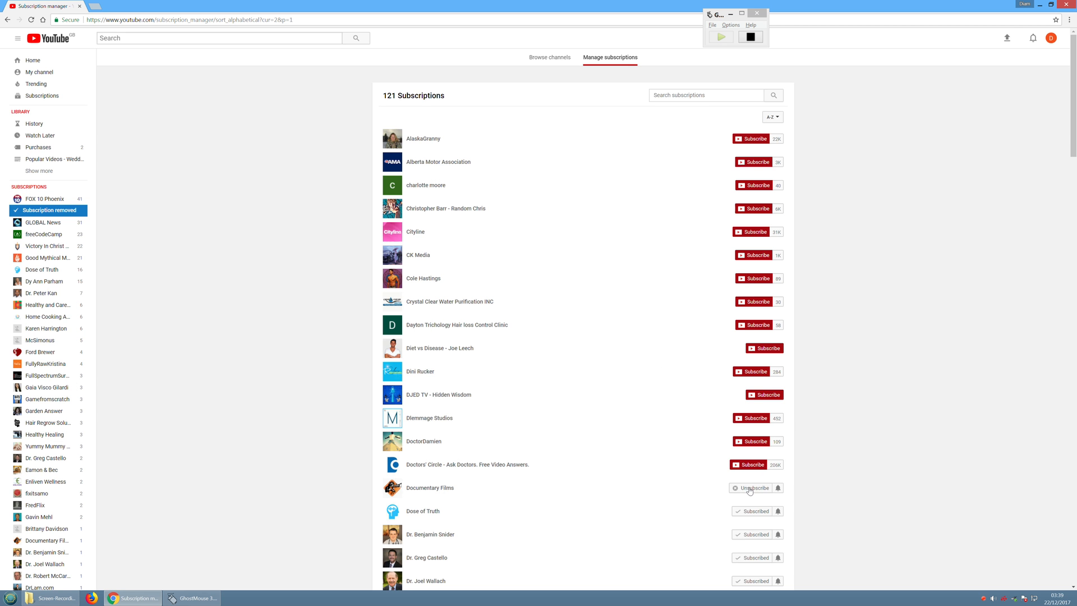
Unsubscribe from Documentary Films, Dose of Truth, Dr. Benjamin Snider and Dr. Joel Wallach, then stop recording
left_click(754, 488)
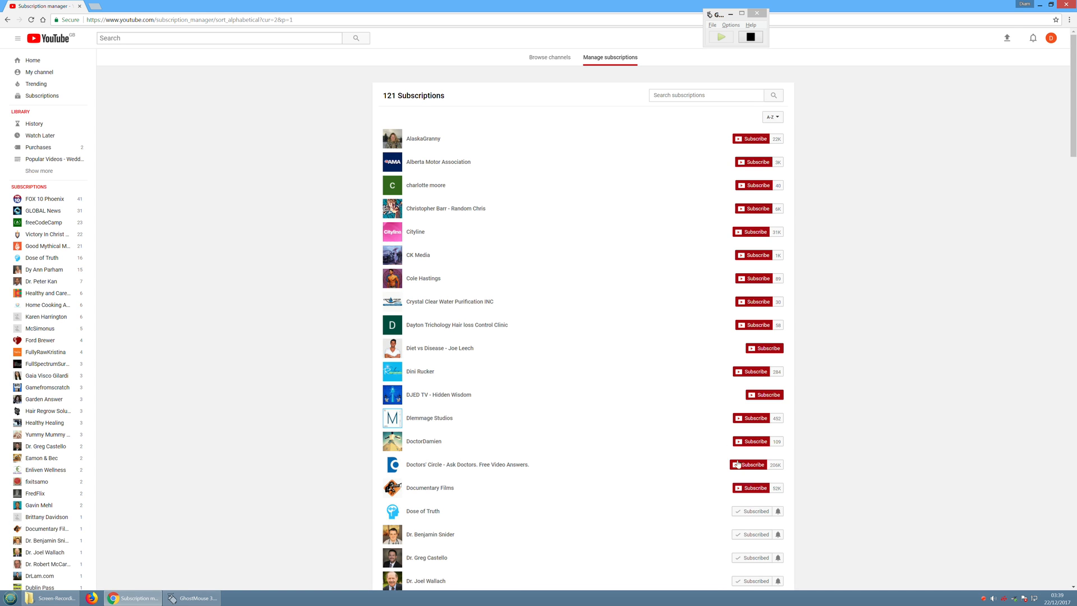
left_click(754, 511)
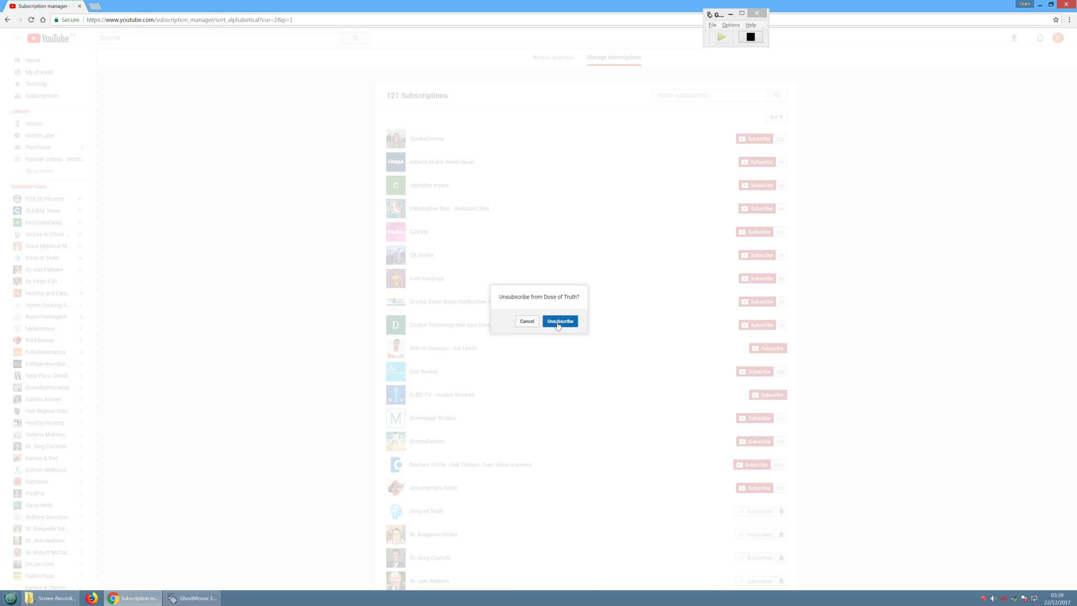
left_click(560, 321)
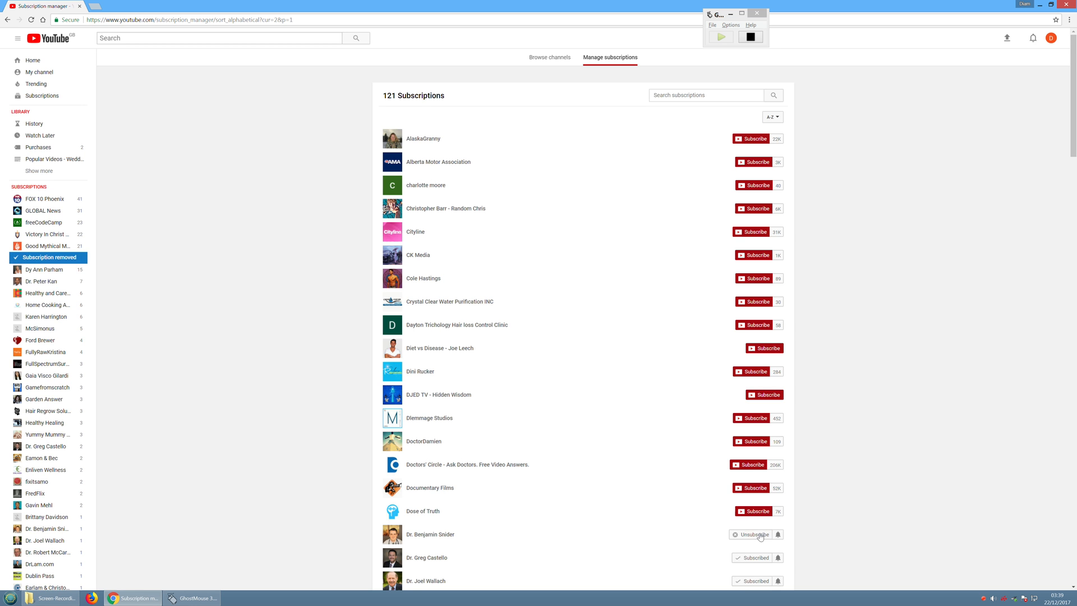
left_click(750, 534)
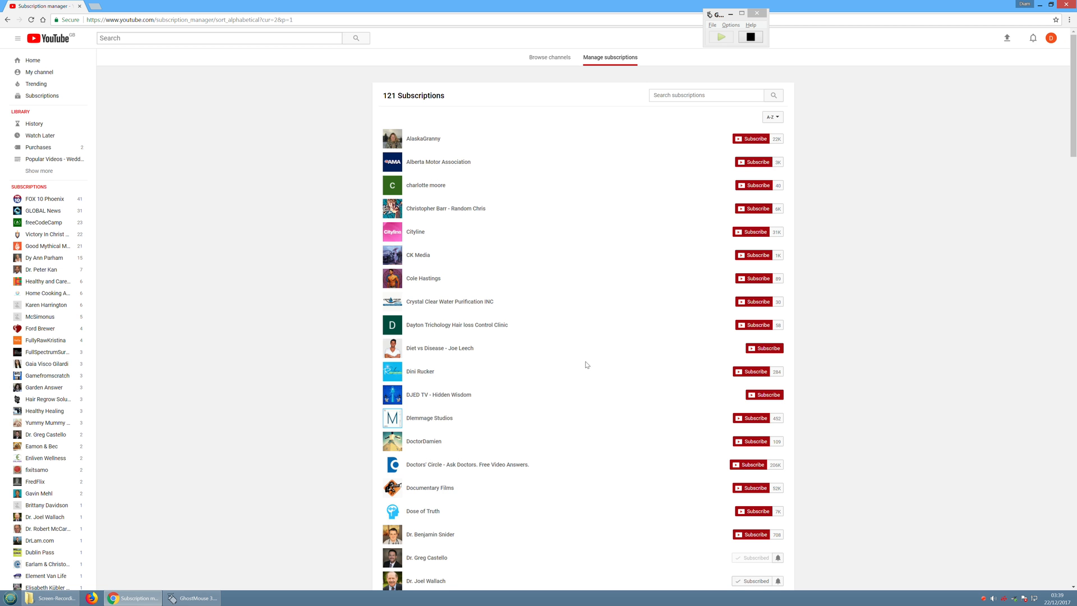
left_click(754, 580)
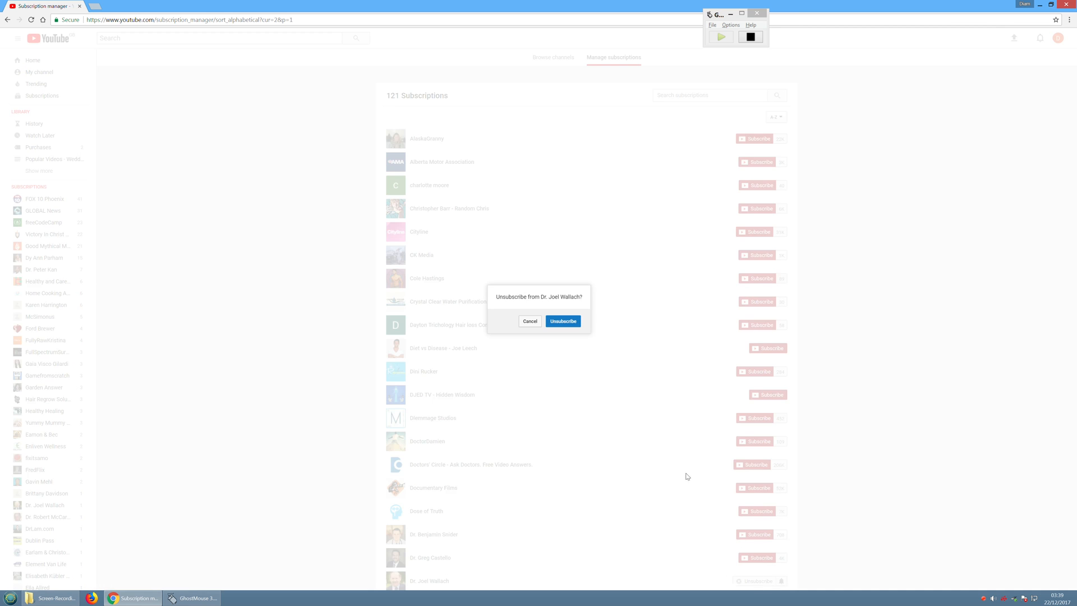
left_click(562, 321)
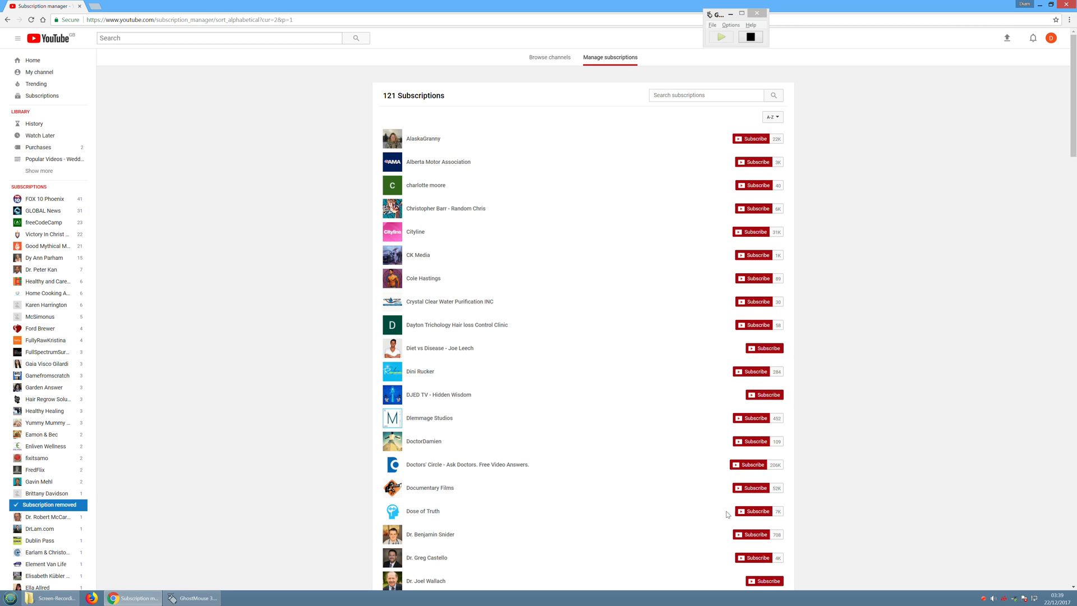
left_click(721, 36)
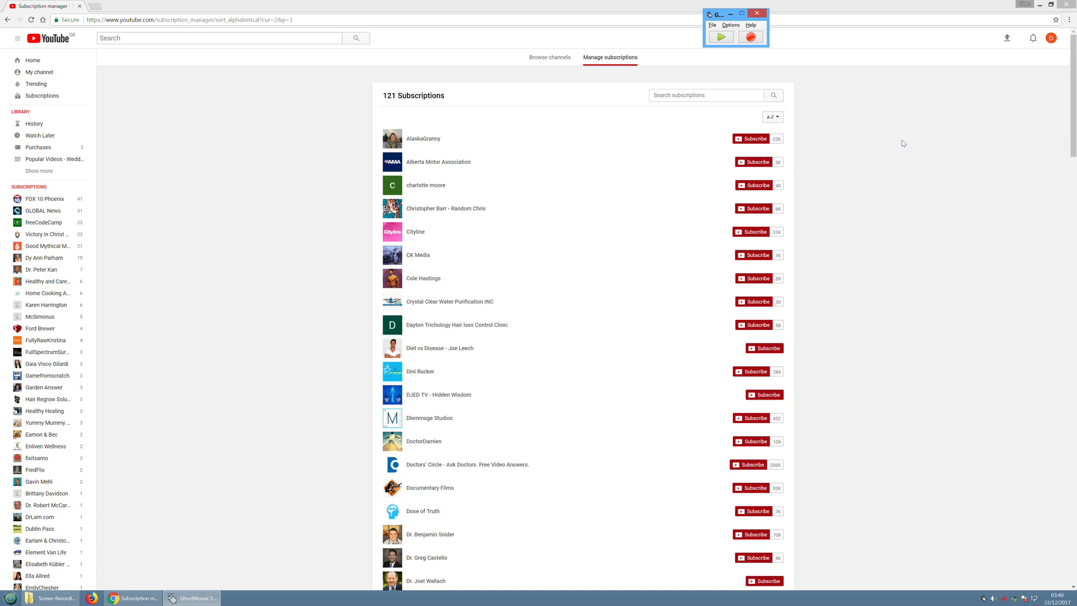
Scroll the subscription list down to the still-subscribed channels from Dr. Peter Kan to FredFlix
scroll("down", 3)
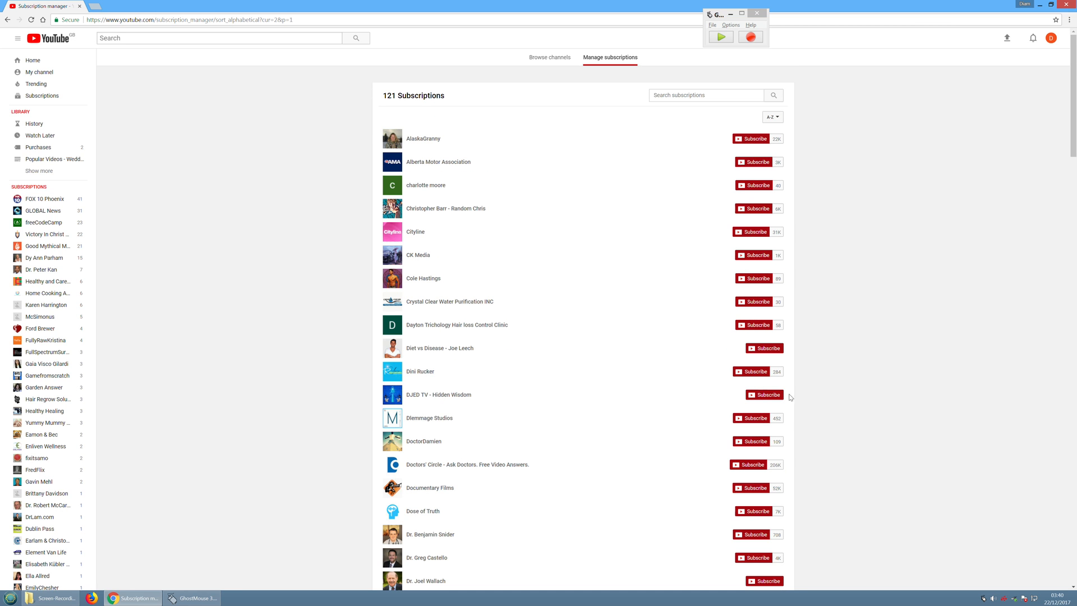
mouse_move(754, 595)
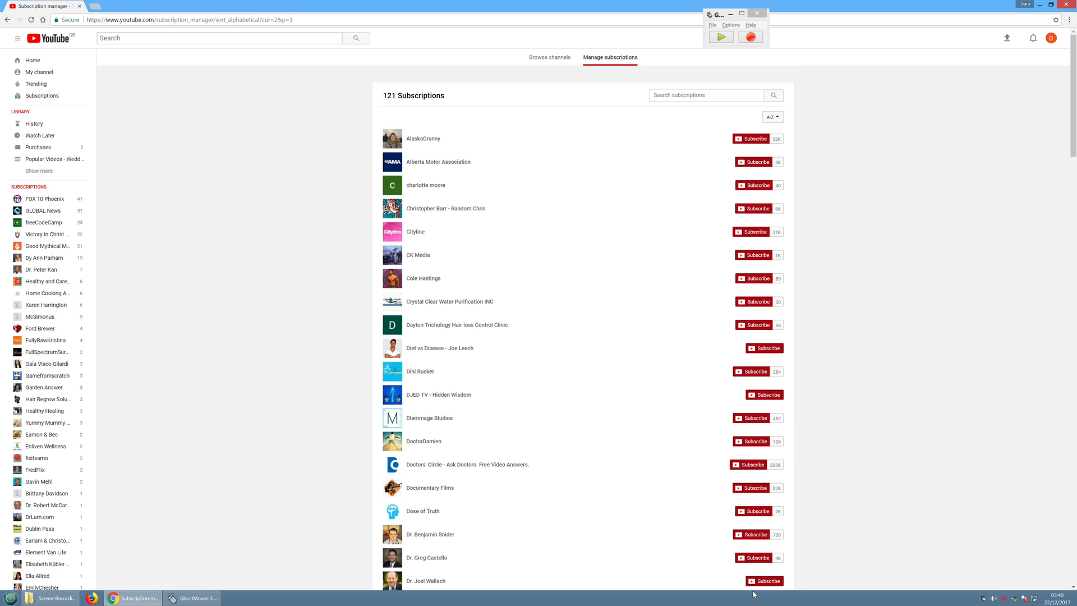
scroll("down", 3)
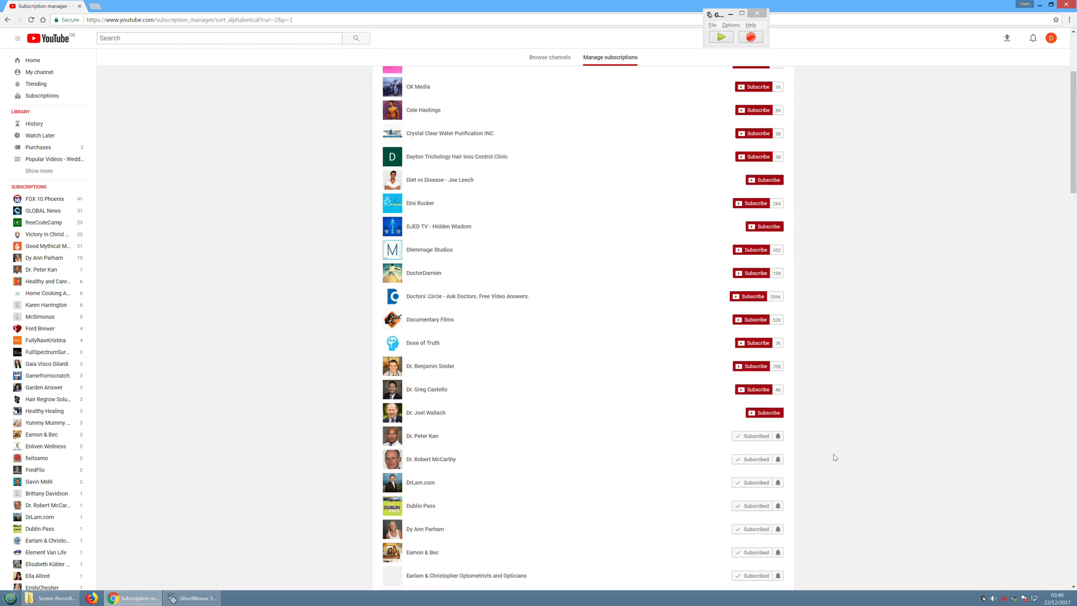
scroll("down", 3)
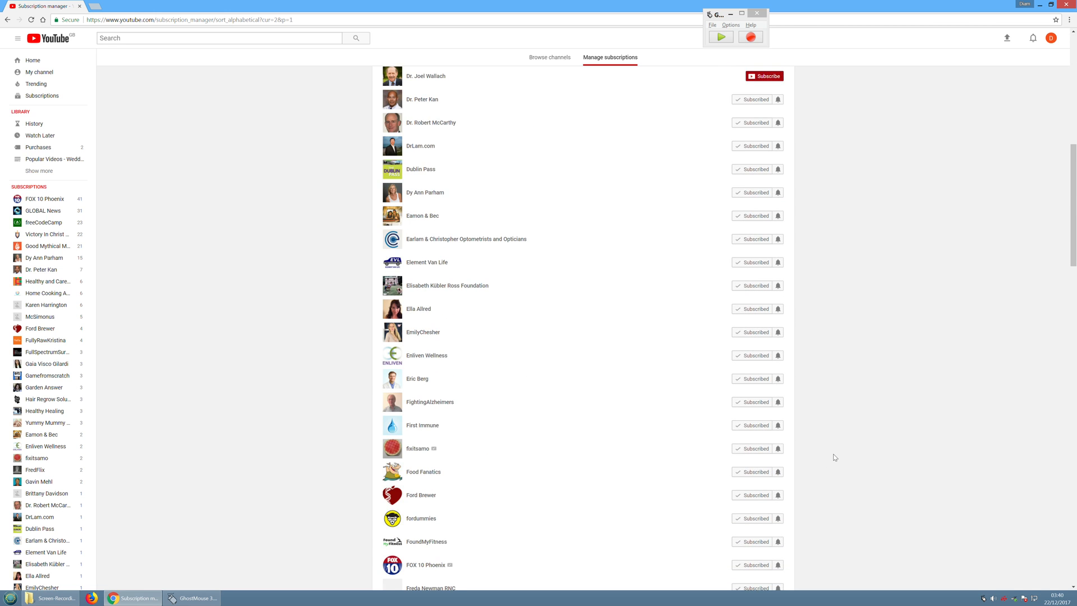
scroll("down", 3)
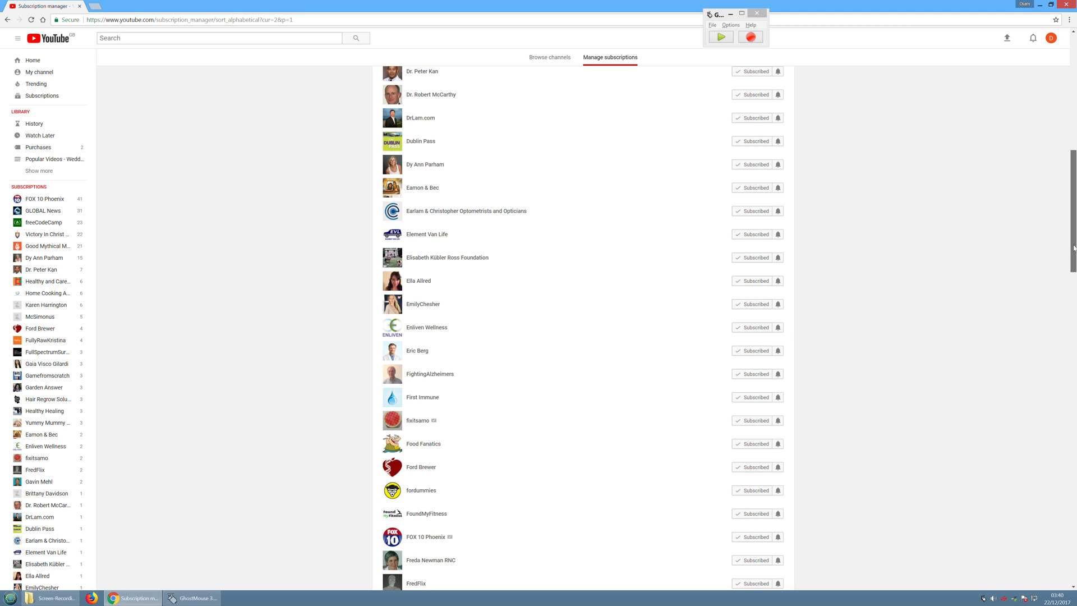
scroll("down", 3)
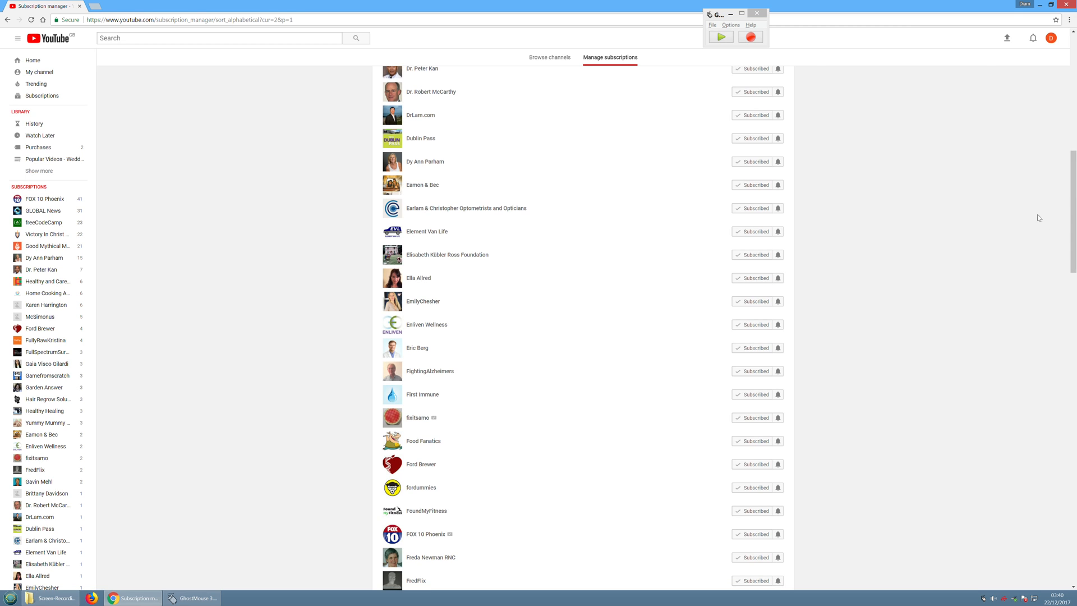
Set GhostMouse playback speed to 4X in Options > Playback
left_click(731, 24)
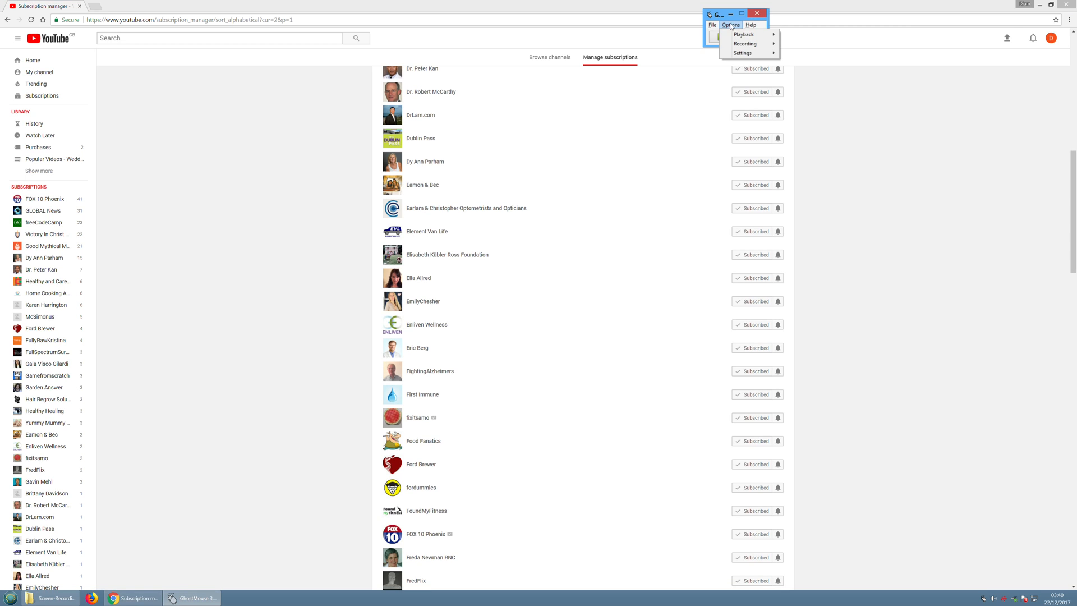
left_click(743, 35)
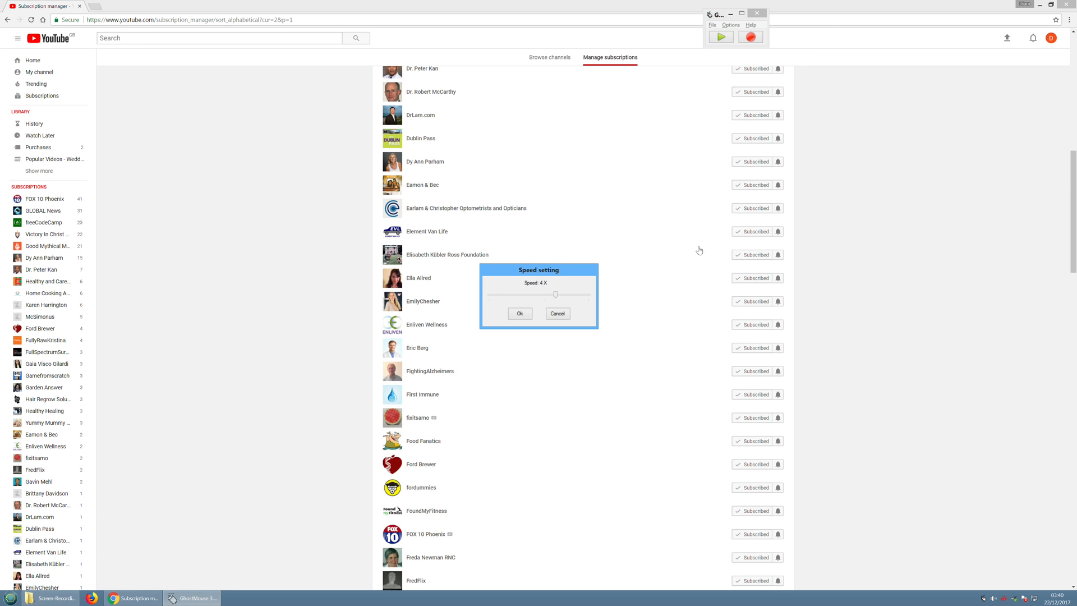
left_click(520, 313)
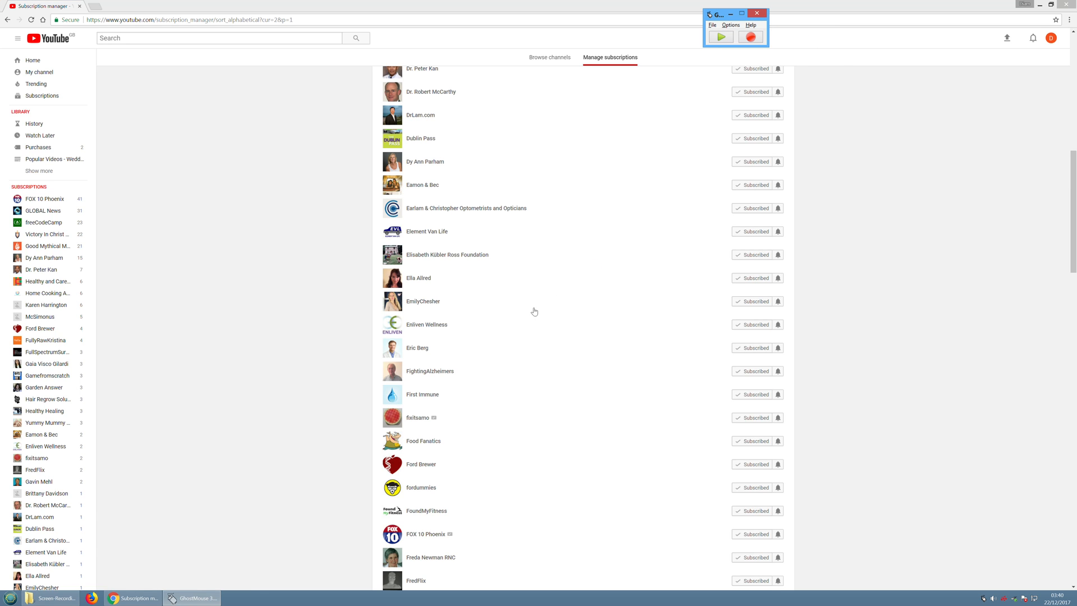
Replay the macro so Dublin Pass, FredFlix and the channels between them are unsubscribed
left_click(754, 138)
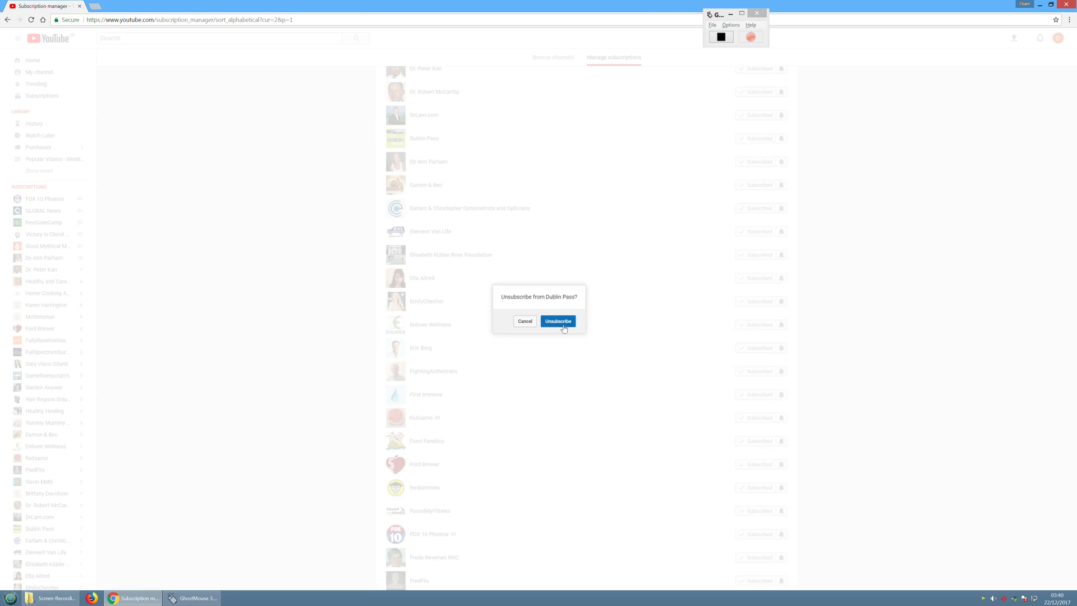
left_click(559, 321)
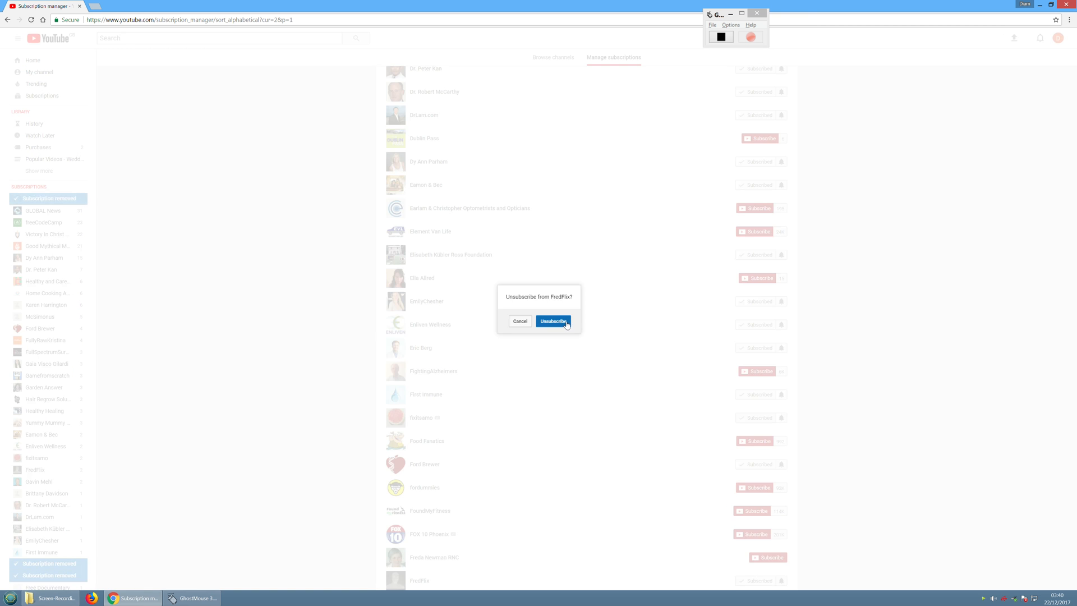
left_click(554, 321)
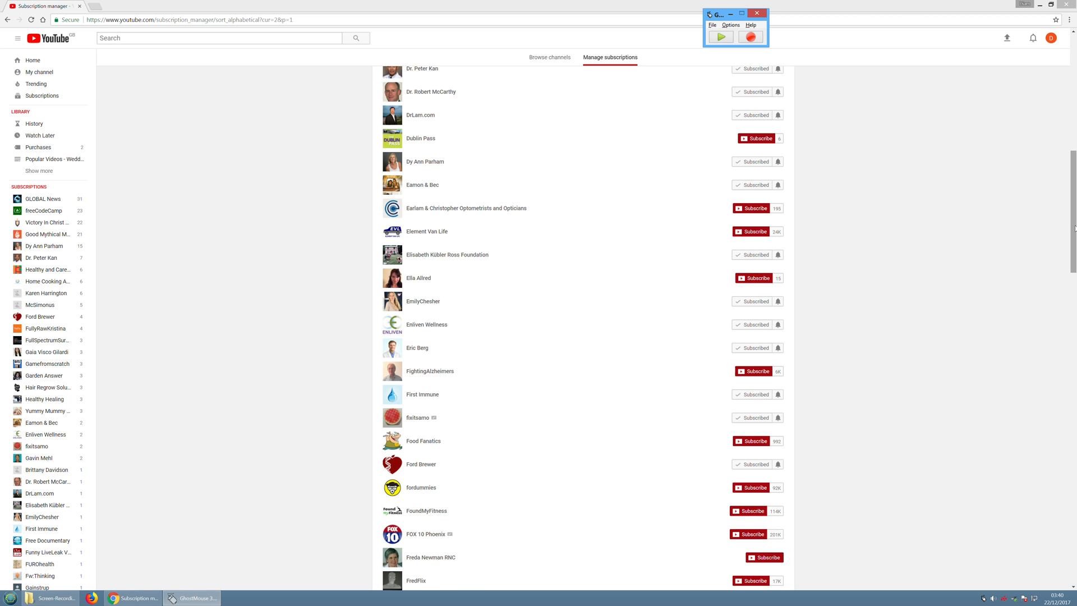
Scroll down to the next batch of subscribed channels around GLOBAL News and Glutenology
scroll("down", 3)
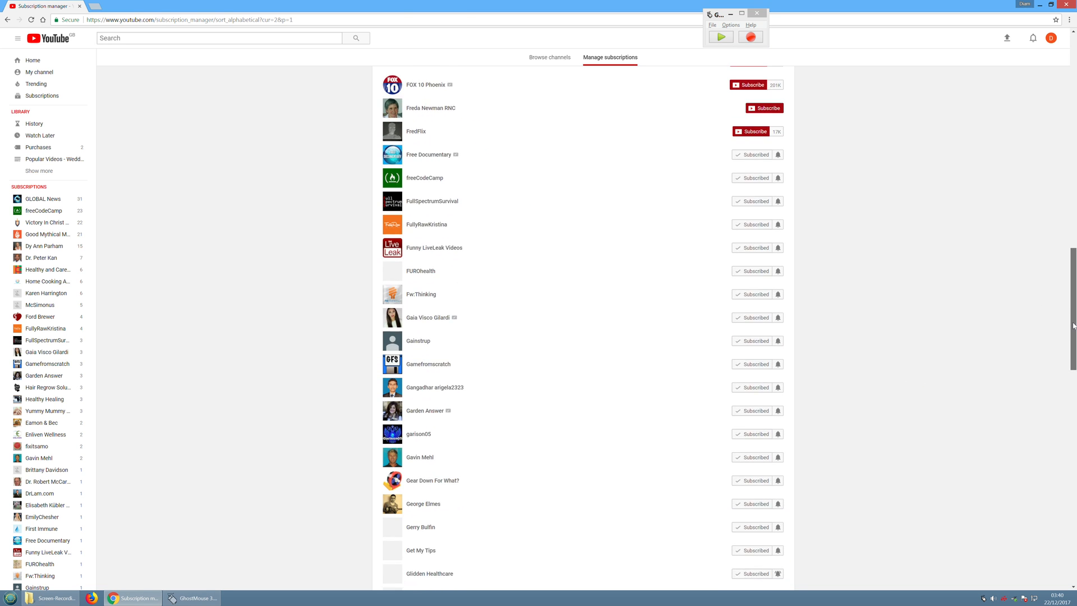
scroll("down", 3)
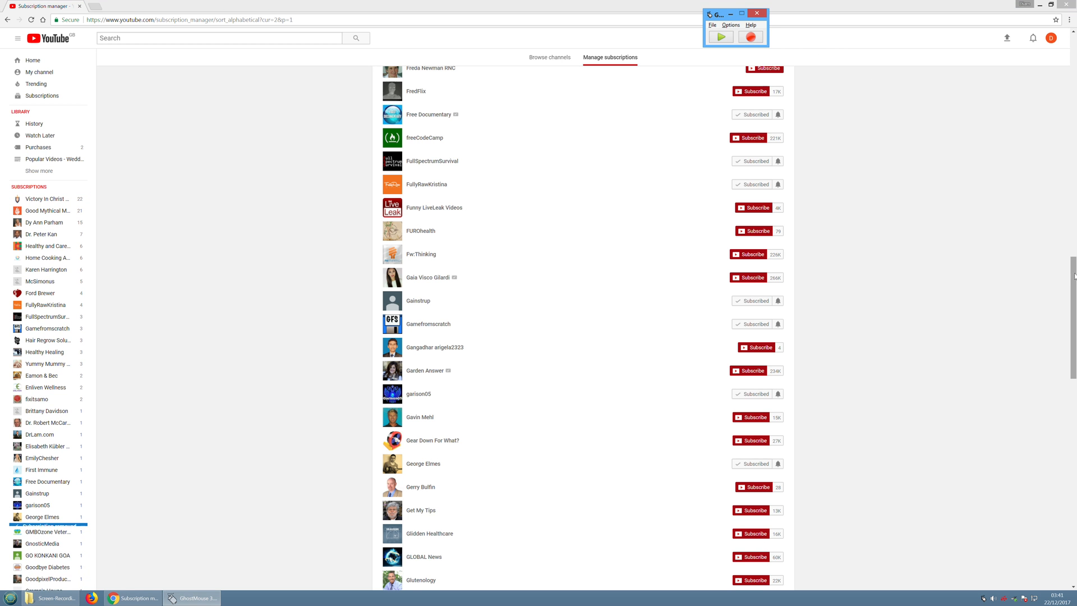
scroll("down", 3)
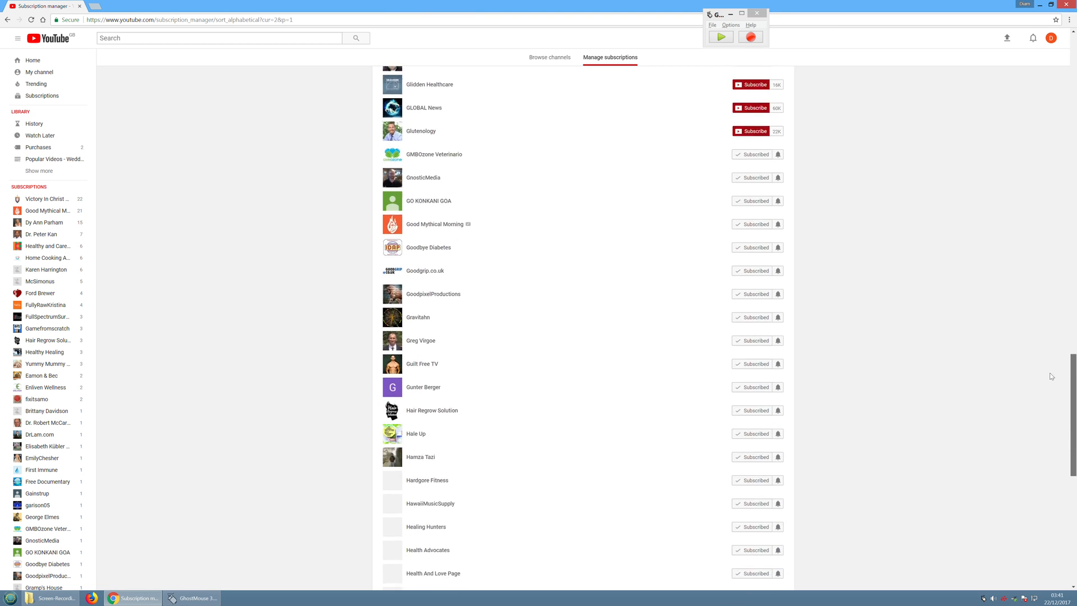
scroll("down", 3)
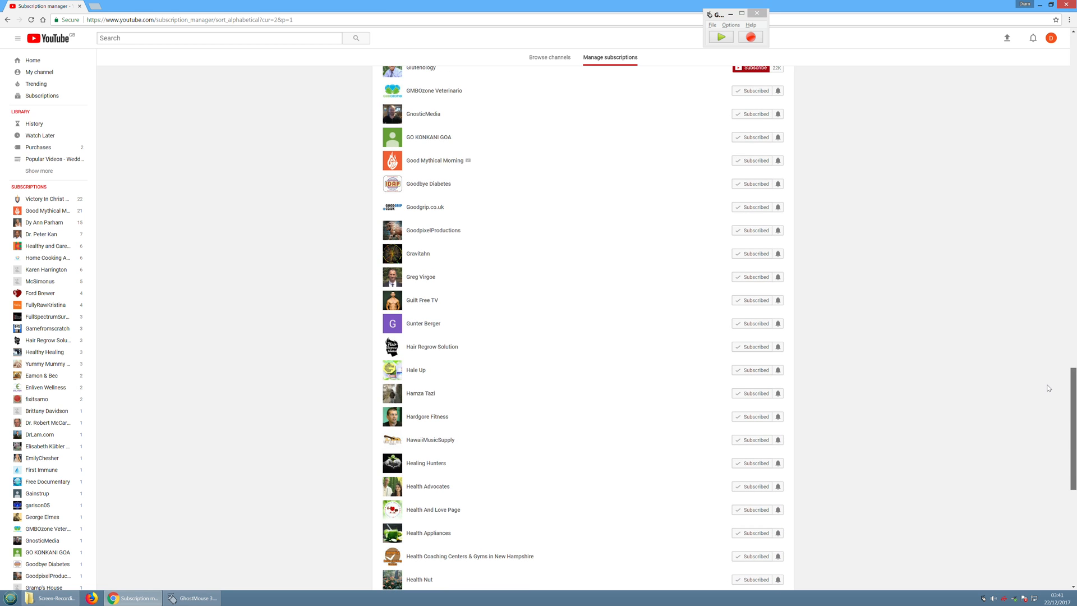
Replay the macro to unsubscribe Glutenology through Health Appliances, stop playback and scroll on
left_click(754, 137)
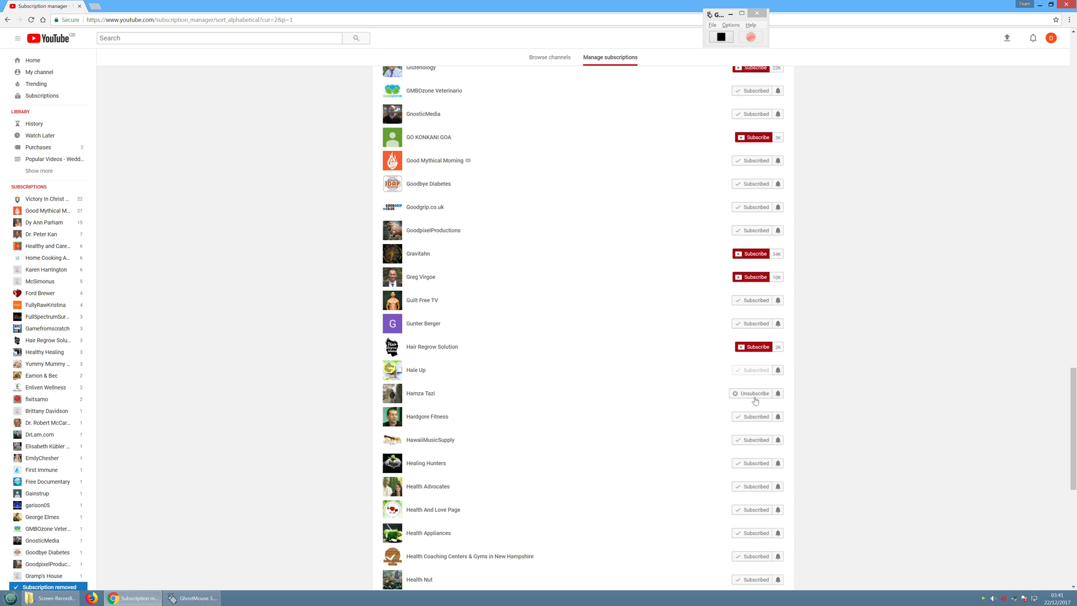
left_click(754, 486)
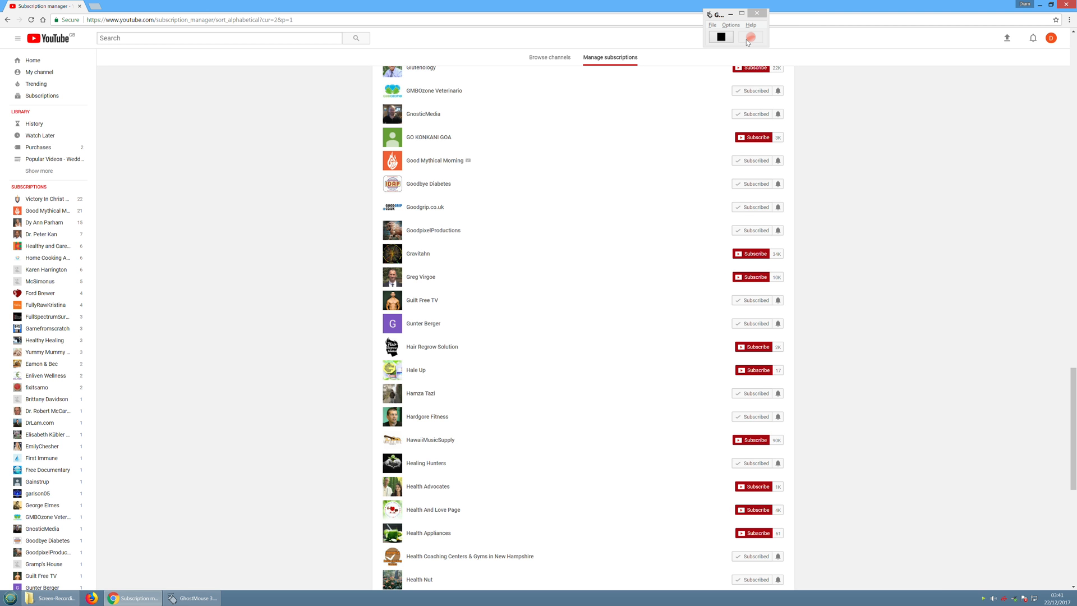
left_click(751, 37)
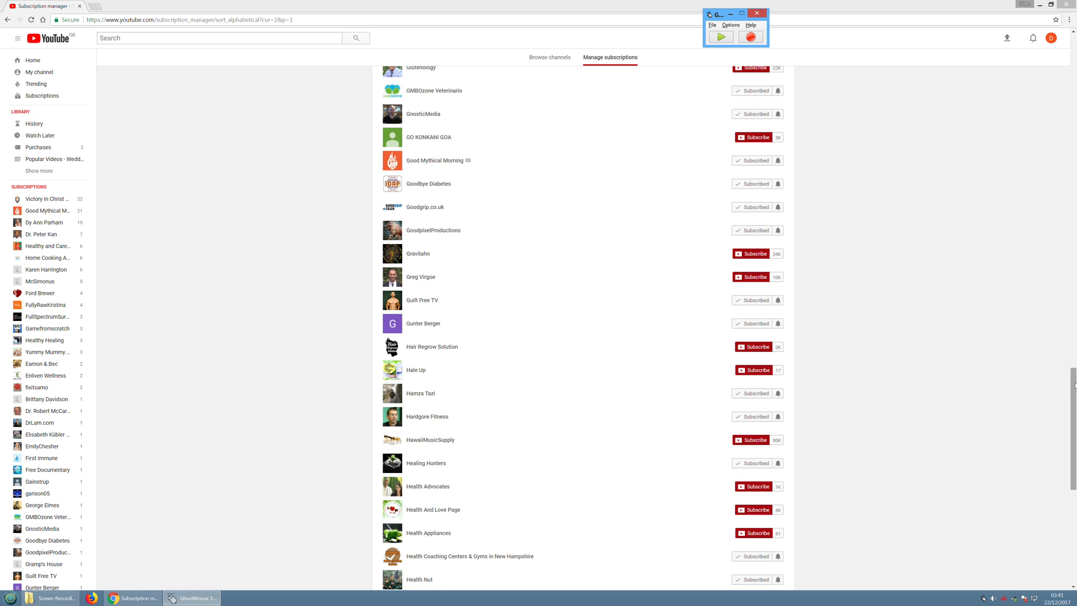
scroll("down", 3)
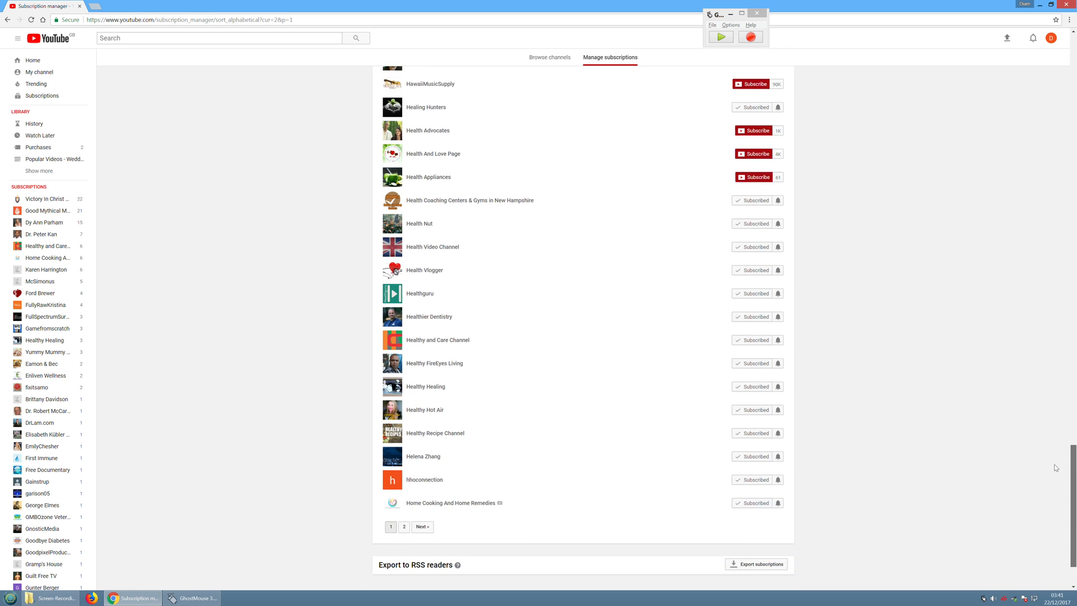
scroll("down", 3)
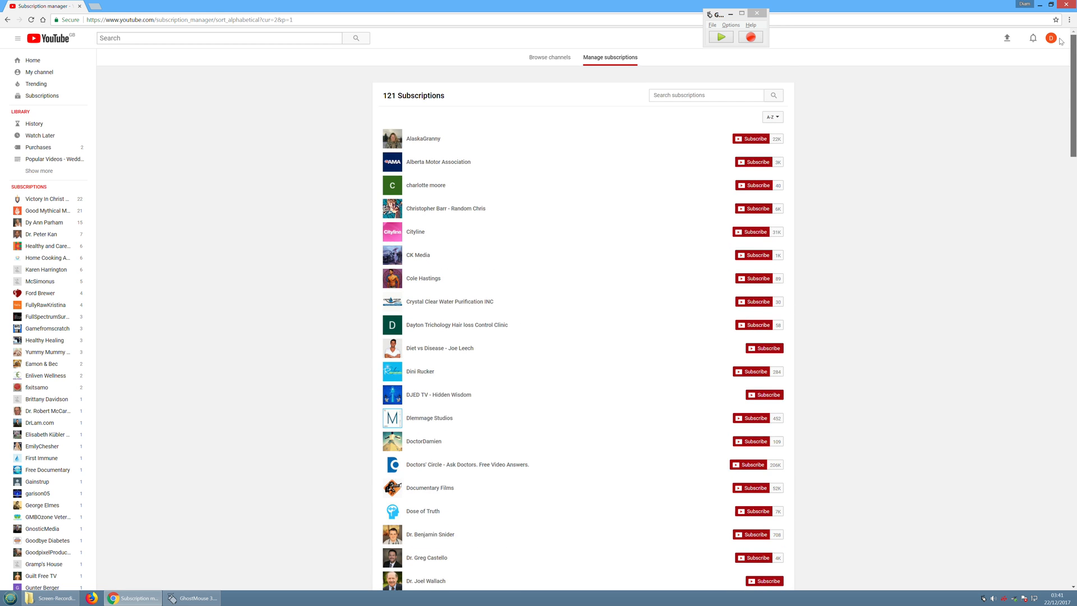
scroll("down", 3)
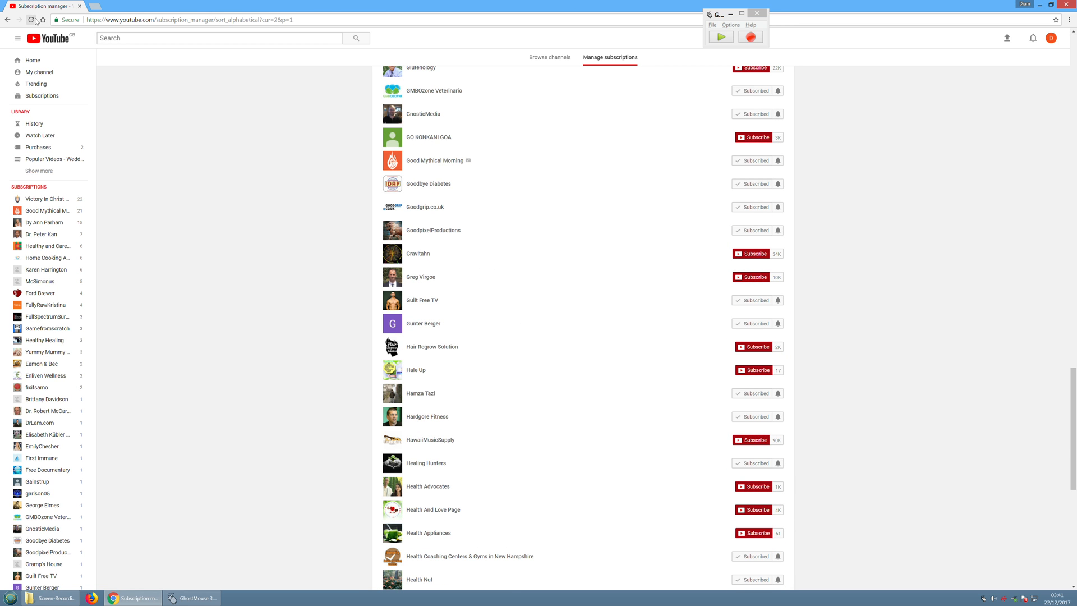
Reload the subscriptions page and replay the macro over the refreshed 49-channel list
left_click(31, 19)
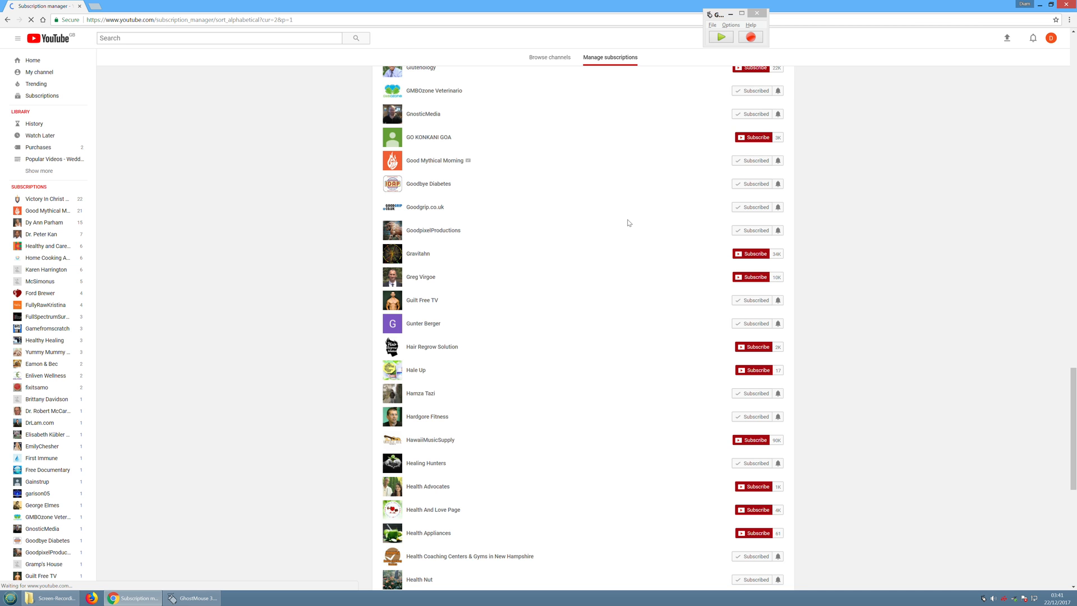
scroll("down", 3)
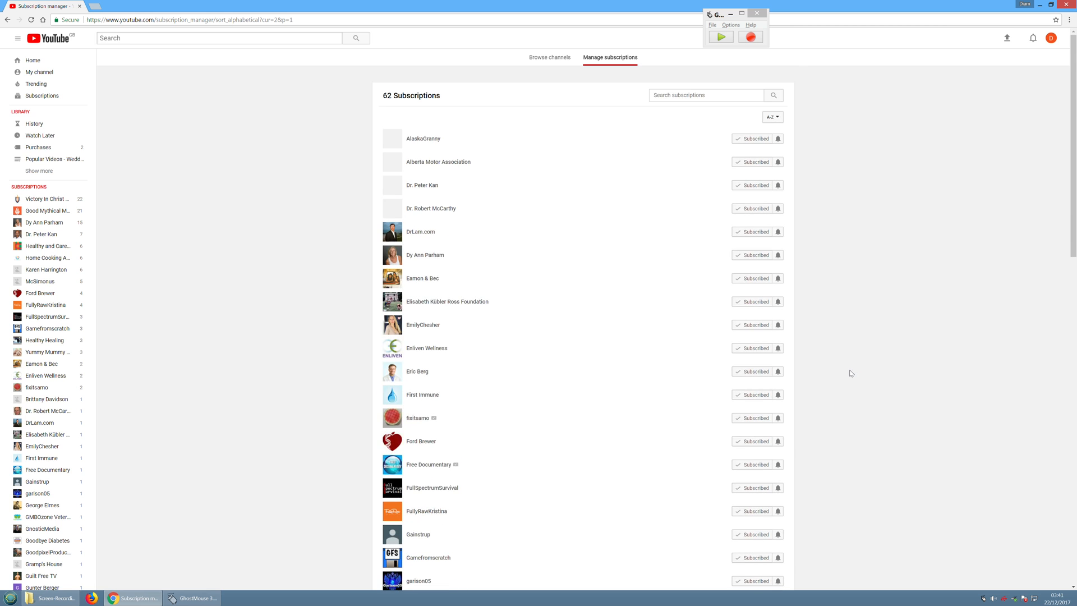
left_click(720, 37)
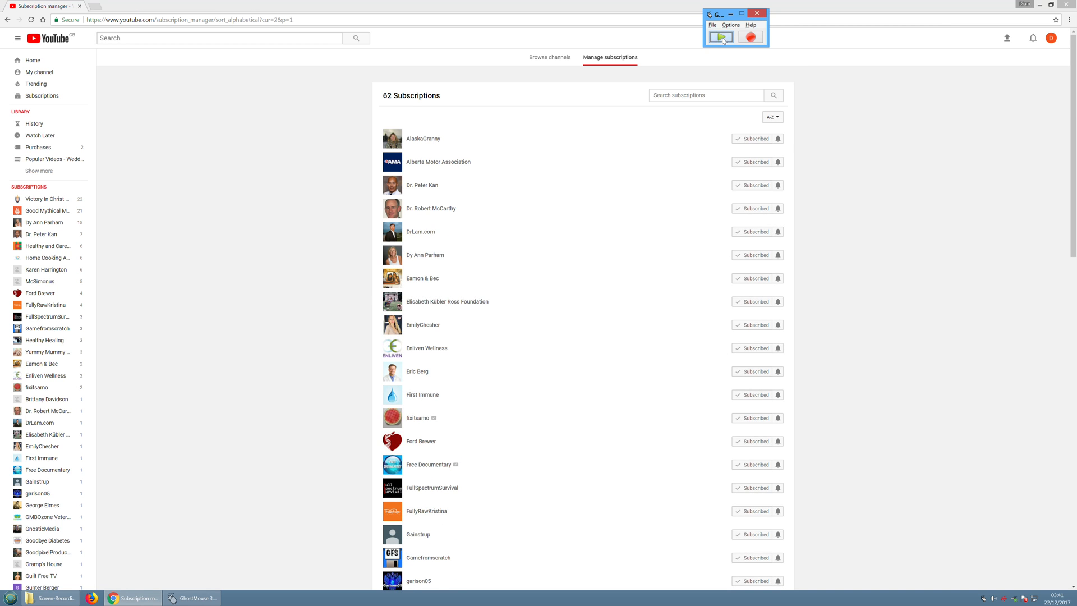
left_click(720, 36)
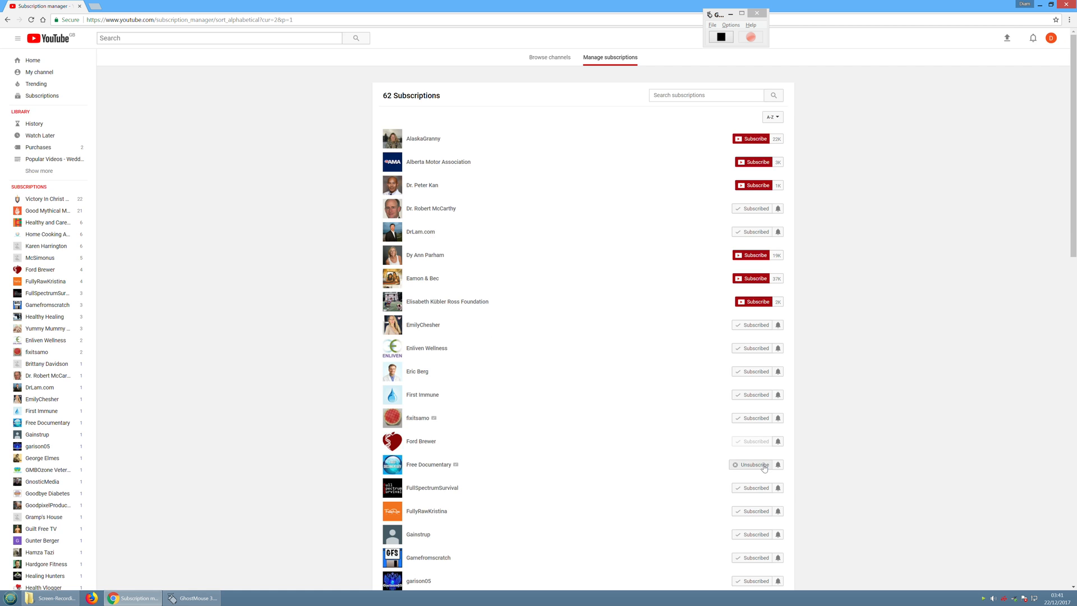
left_click(754, 441)
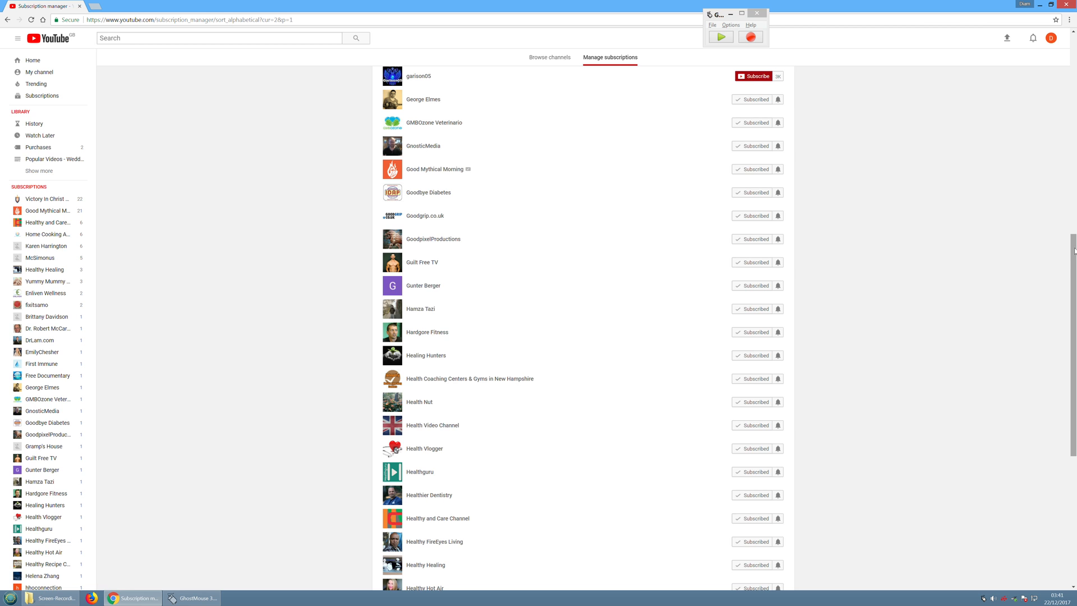
Scroll further and replay the macro again on the next rows
scroll("down", 3)
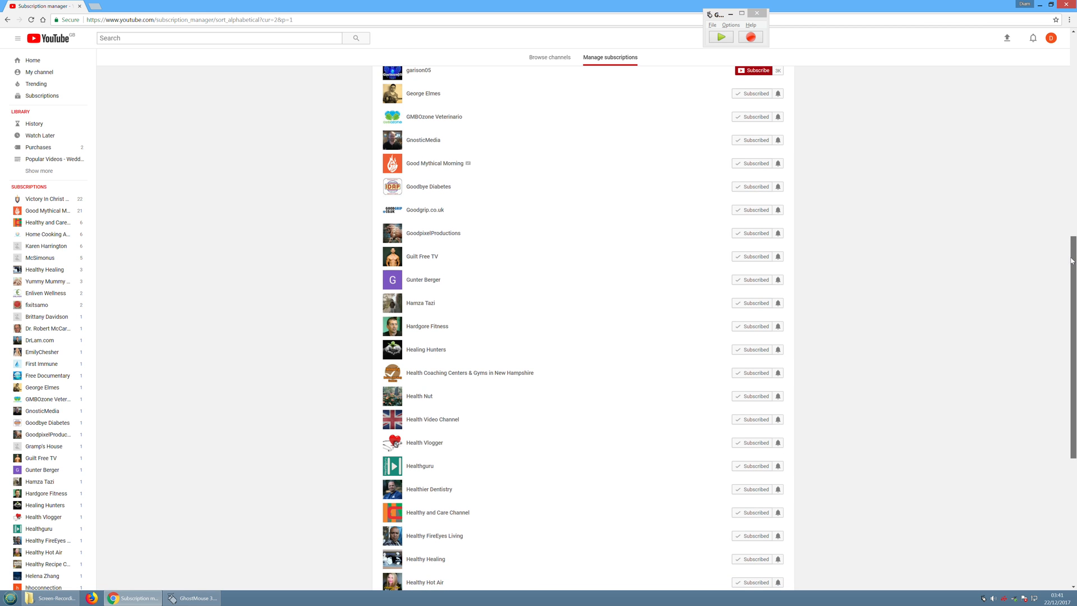
left_click(756, 139)
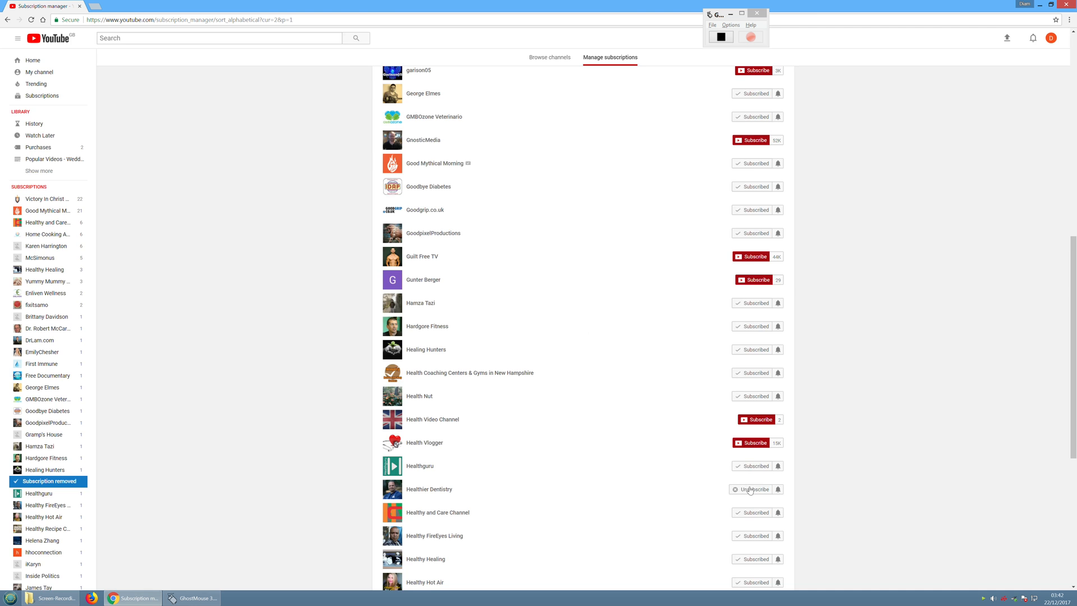
left_click(756, 489)
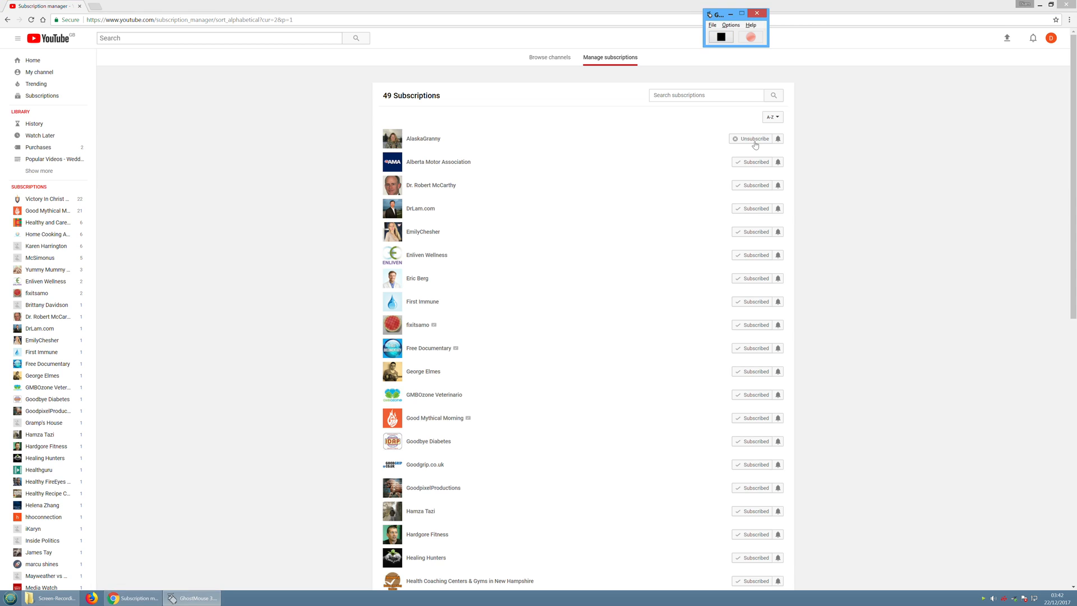
Replay unsubscribes removing Goodgrip.co.uk, fixitsamo, Healthy FireEyes Living and others, shrinking the list toward 22
left_click(754, 138)
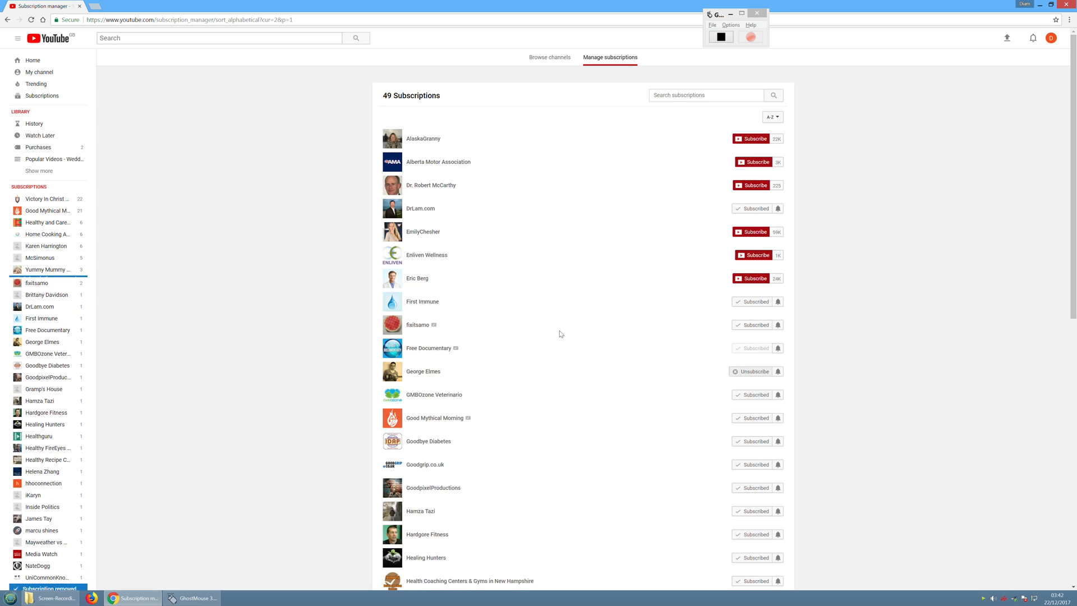
left_click(754, 465)
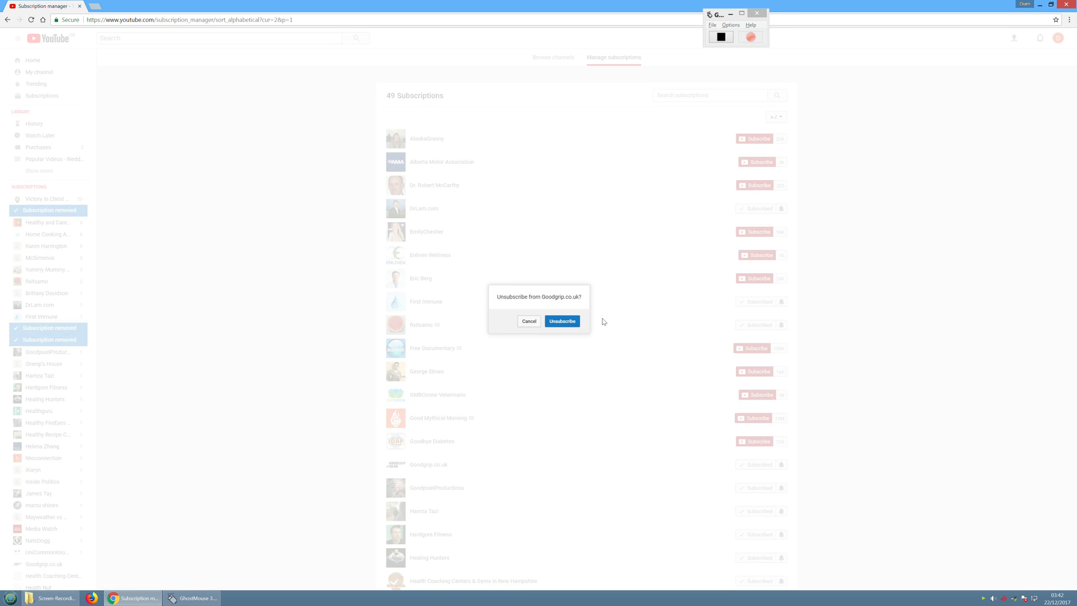
left_click(562, 321)
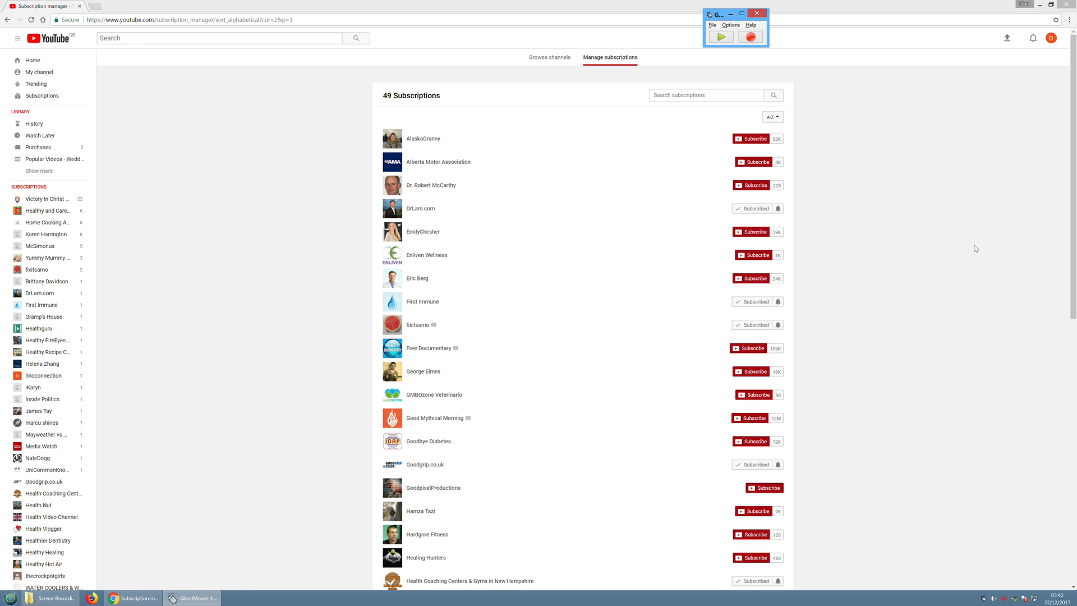
scroll("down", 3)
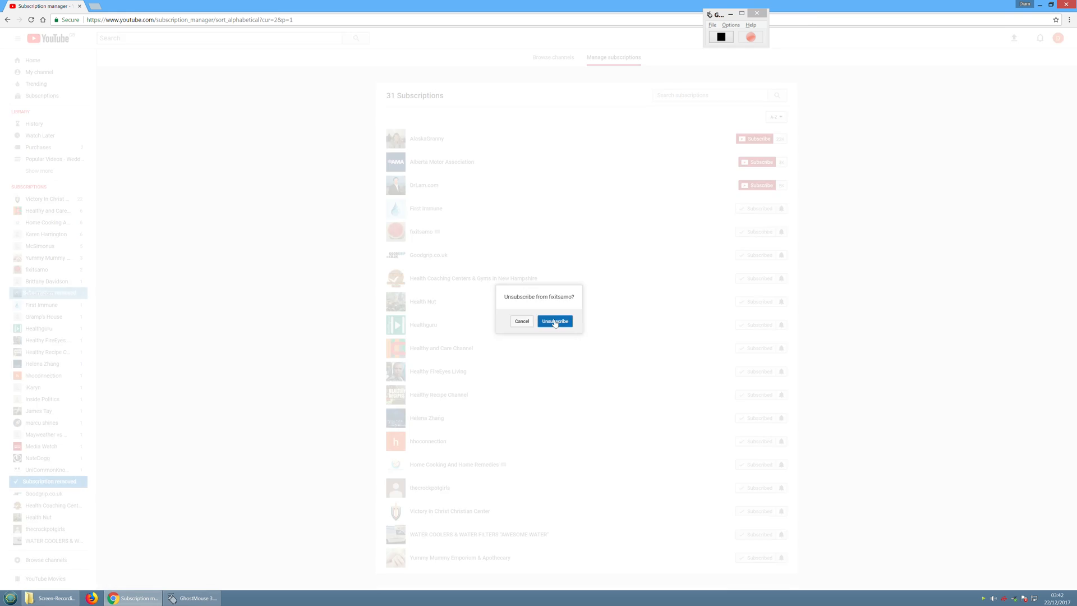
left_click(556, 321)
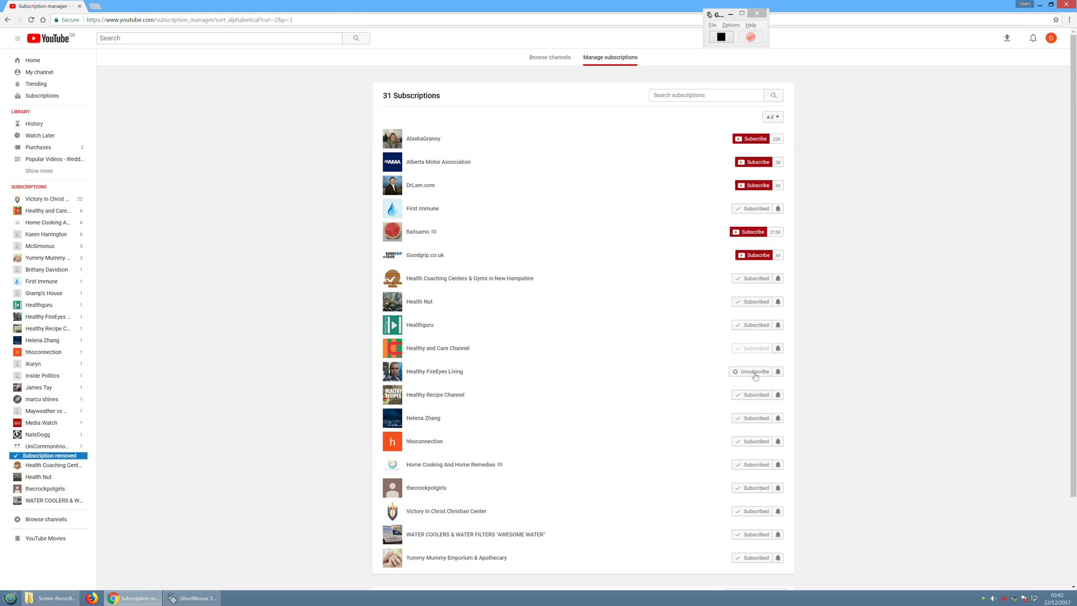
left_click(754, 372)
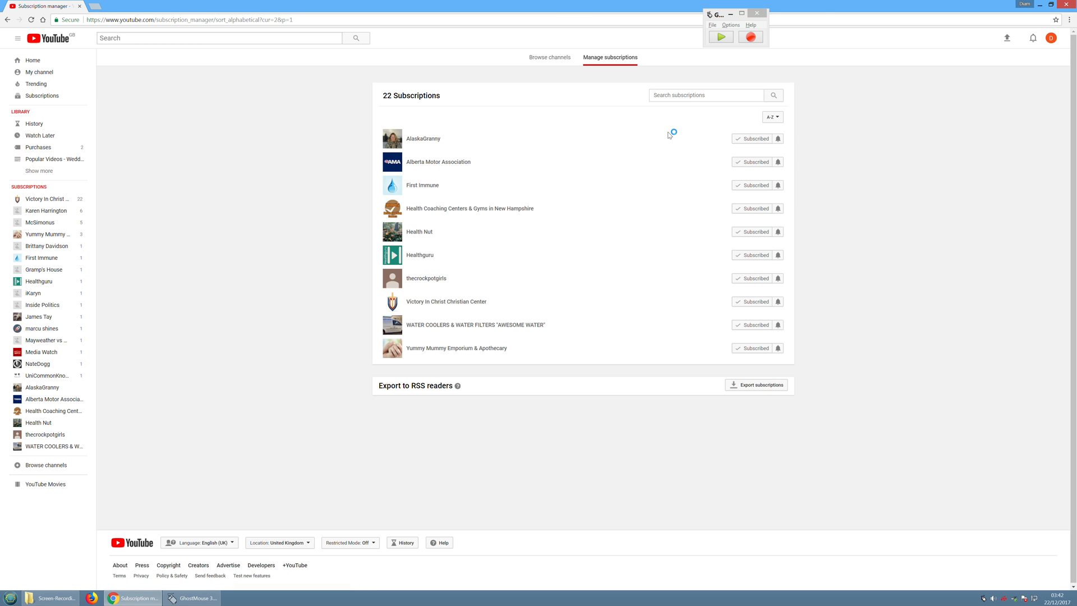
Unsubscribe and confirm for AlaskaGranny and Health Nut rows as the list refills
left_click(754, 138)
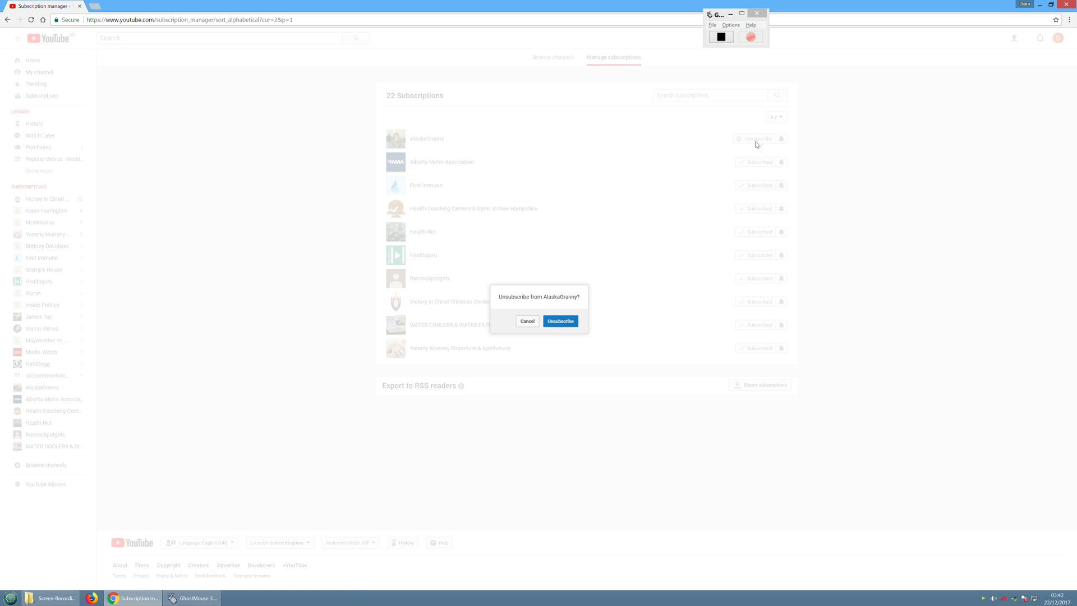
left_click(561, 321)
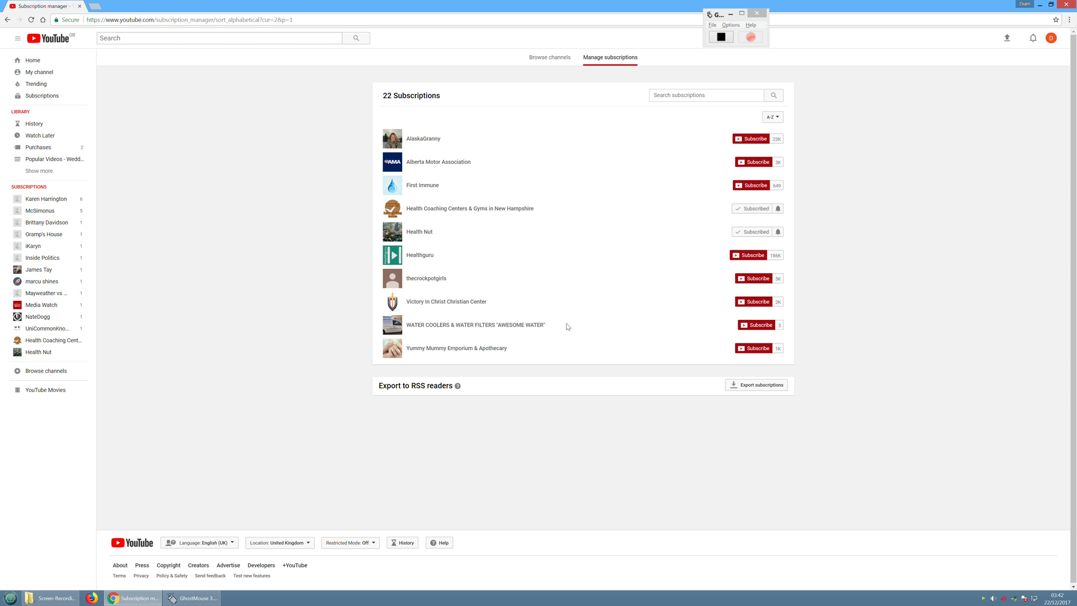
mouse_move(726, 503)
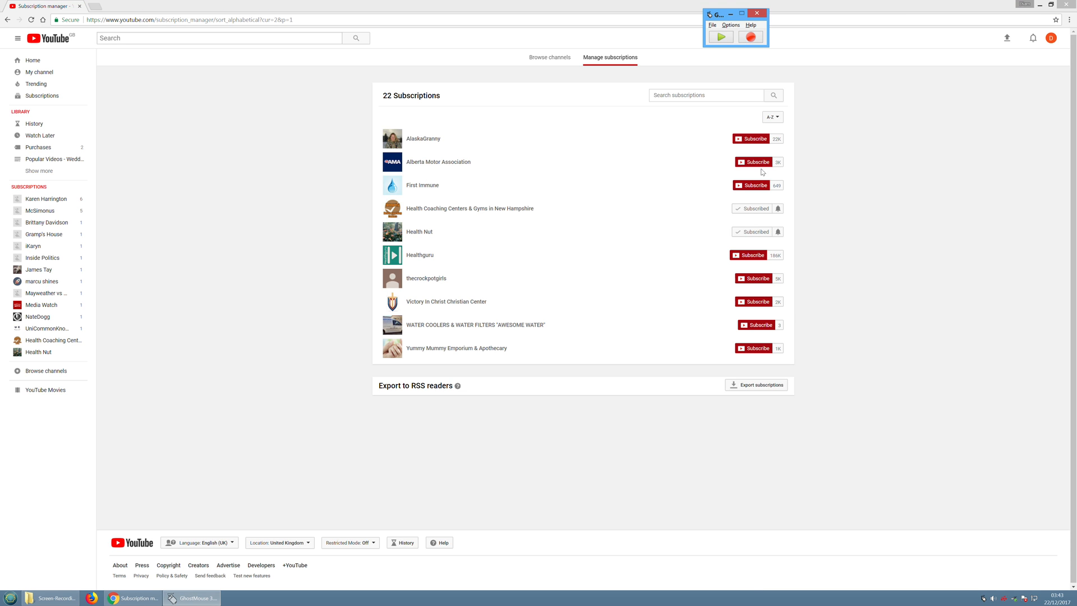
left_click(754, 208)
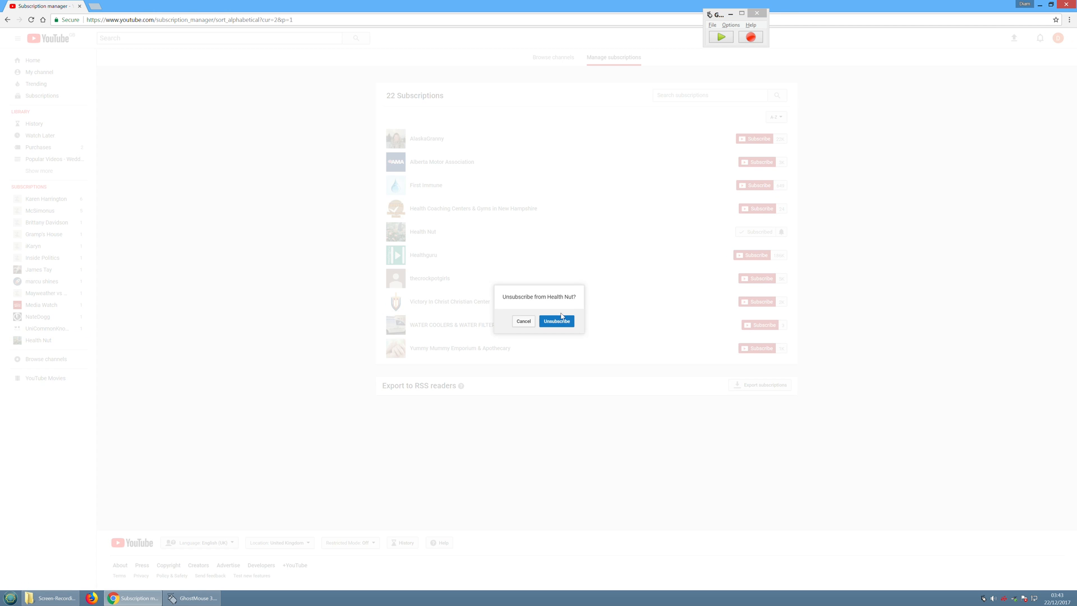
left_click(557, 321)
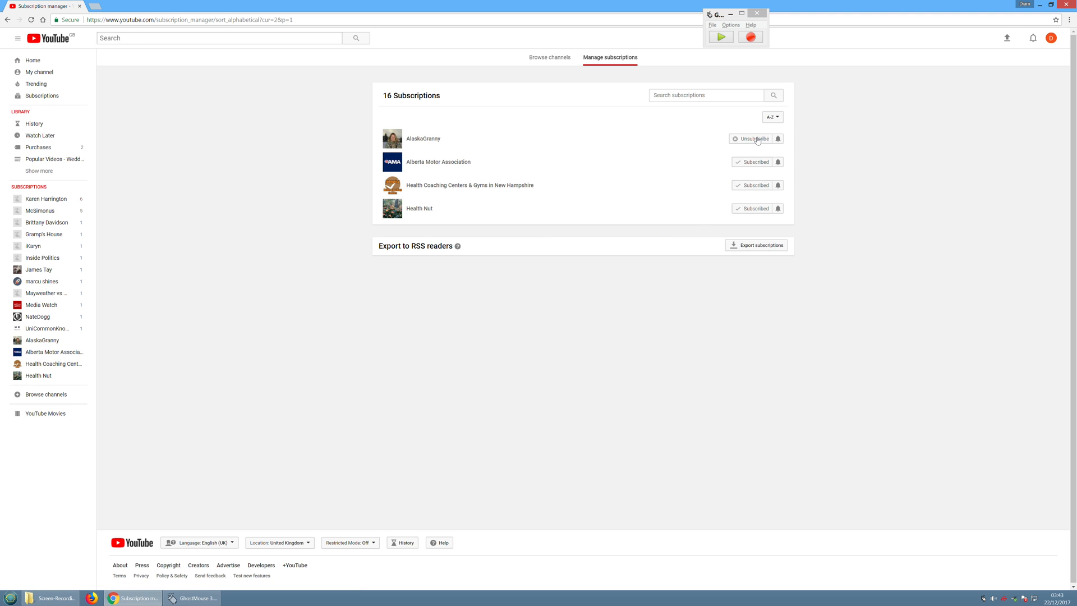
left_click(753, 138)
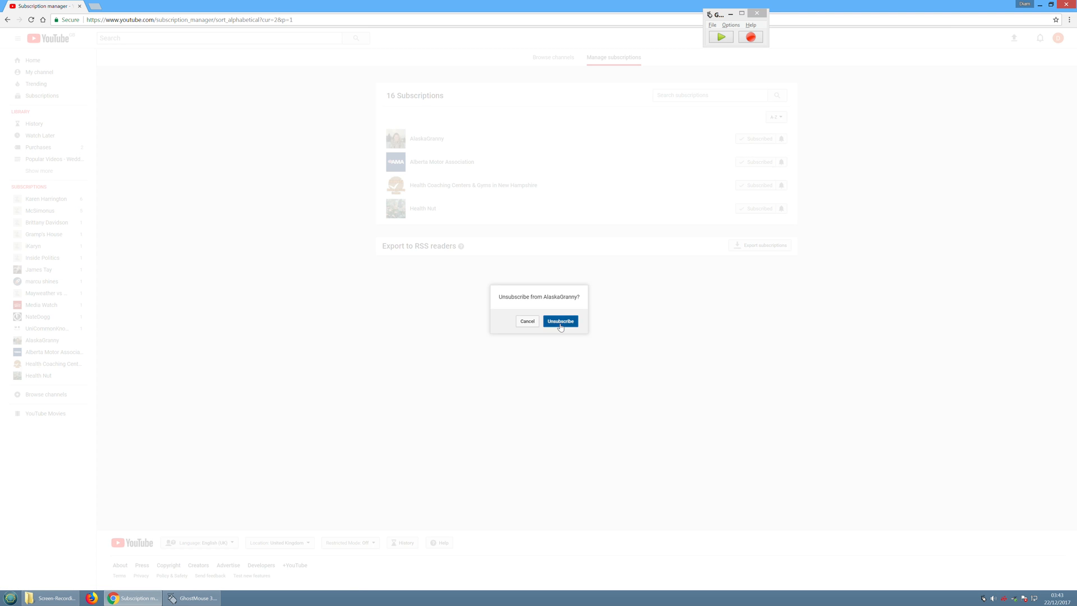
left_click(560, 321)
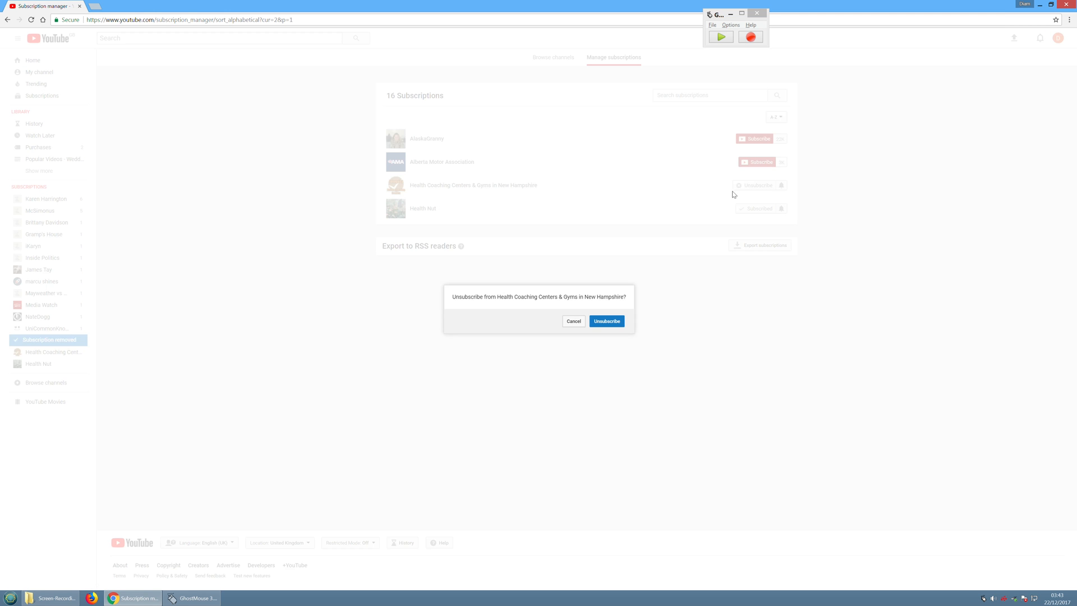
Unsubscribe Health Coaching Centers, Health Nut, AlaskaGranny and Alberta Motor Association, leaving 14 channels
left_click(573, 321)
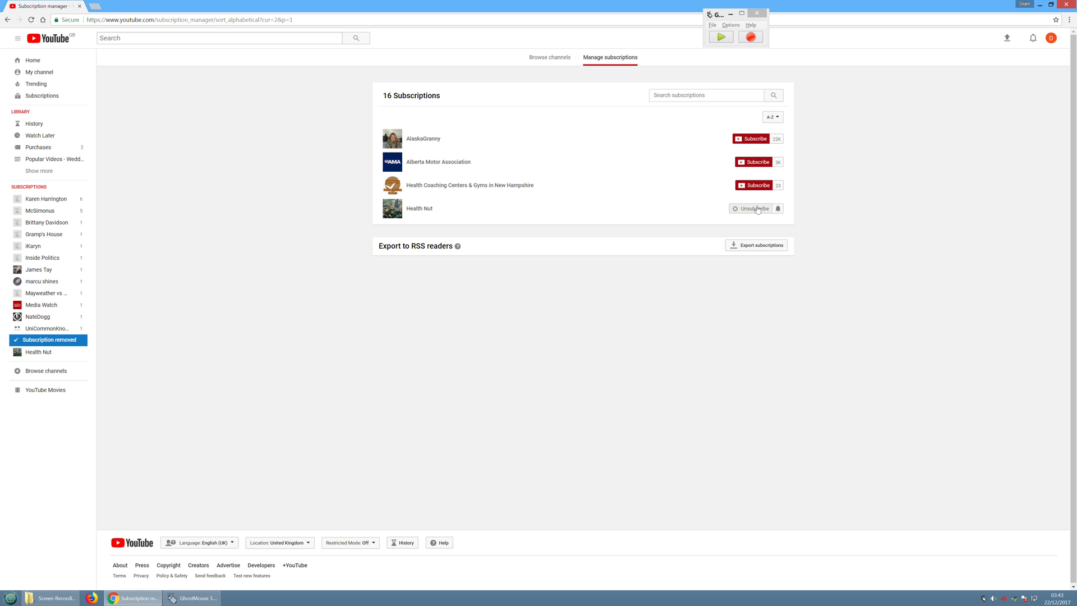
left_click(751, 209)
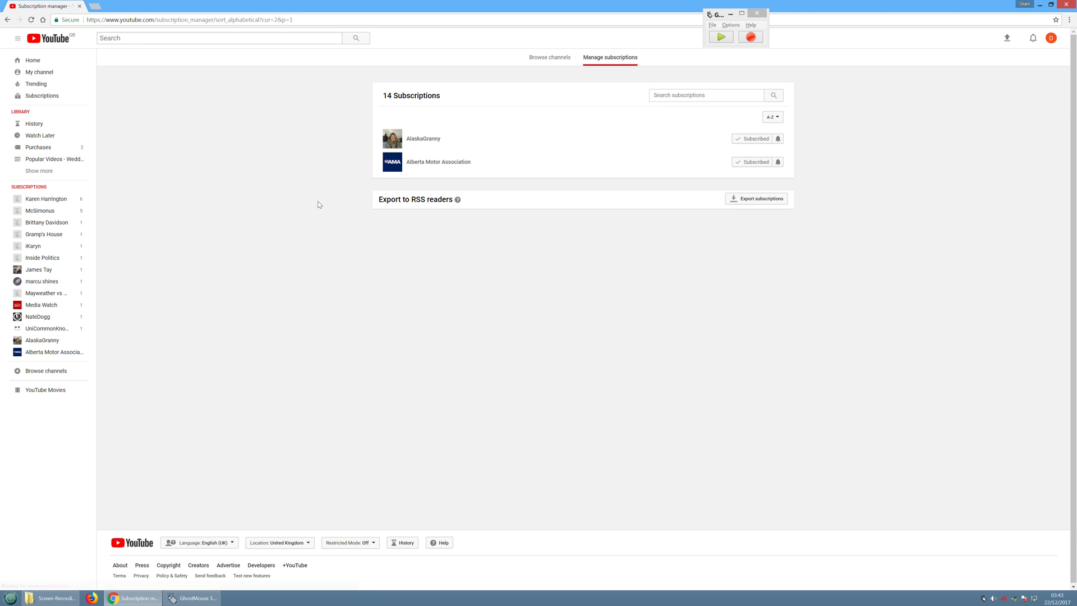
left_click(753, 138)
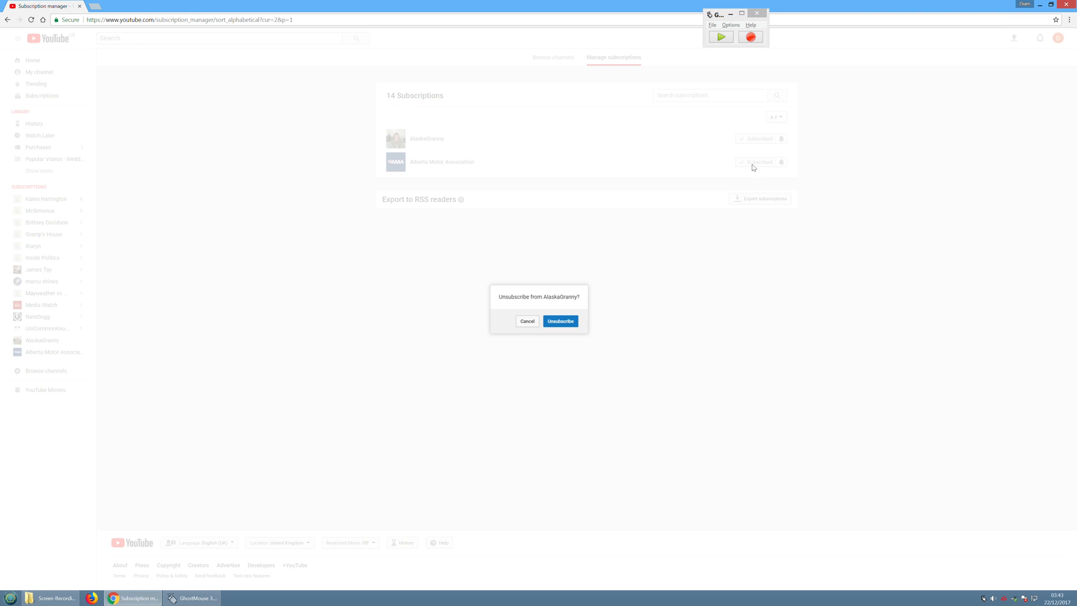
left_click(561, 321)
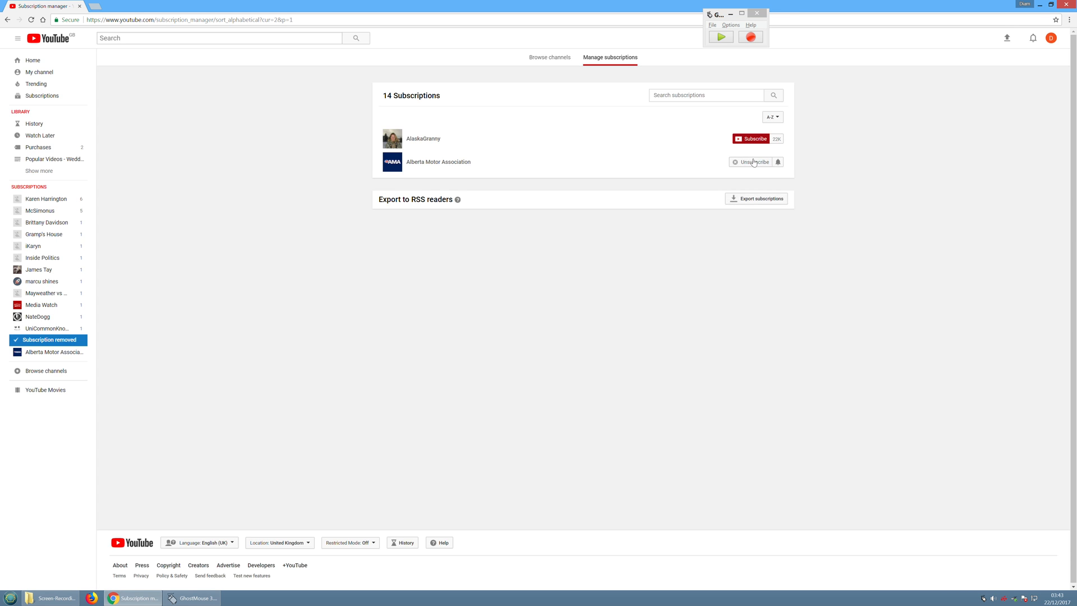
left_click(754, 161)
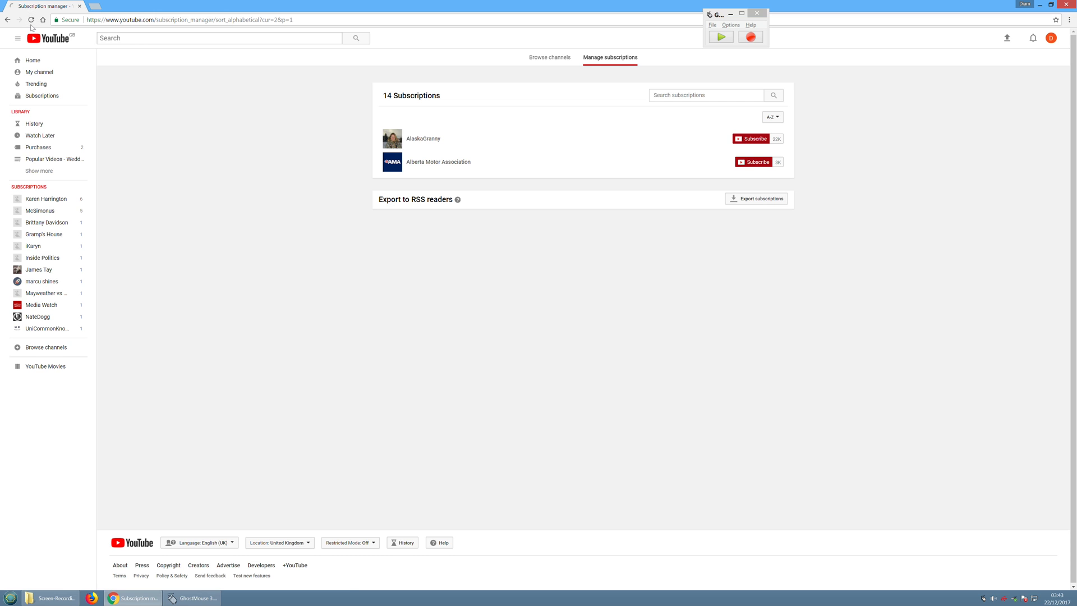
left_click(753, 138)
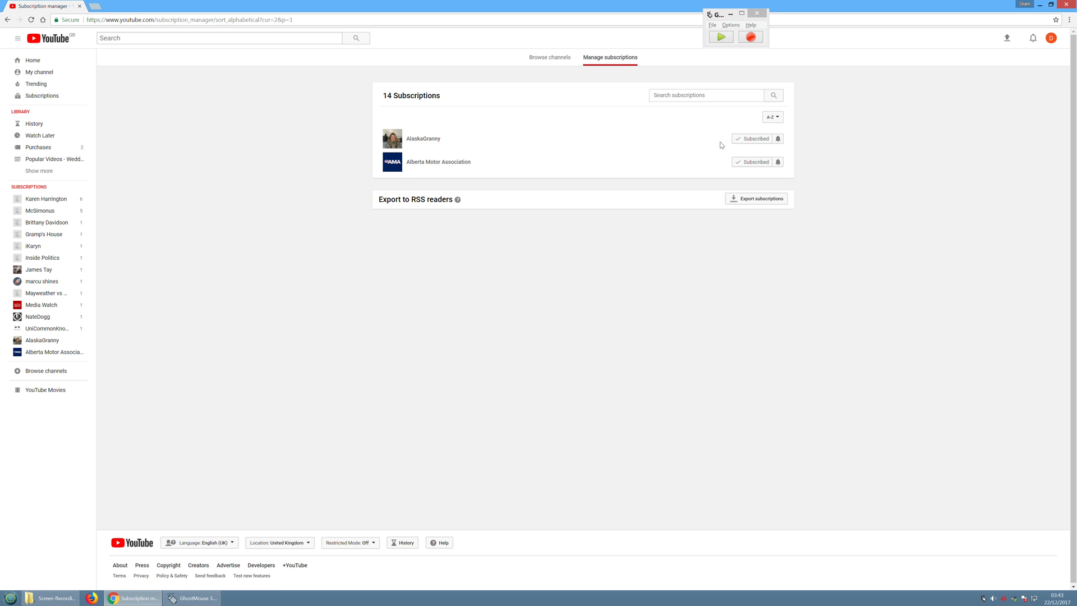
left_click(752, 138)
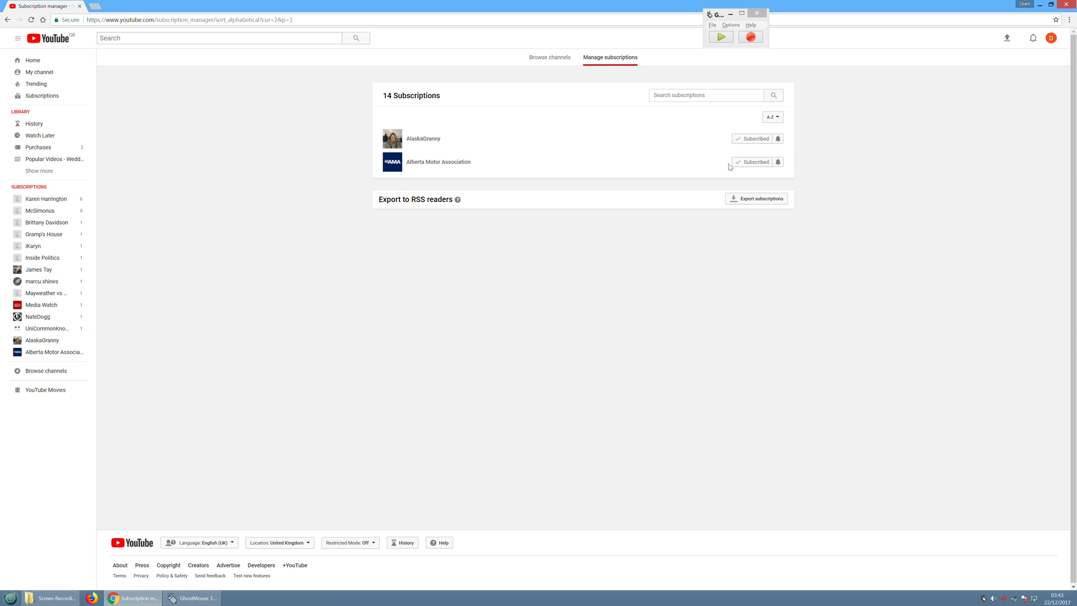
left_click(756, 162)
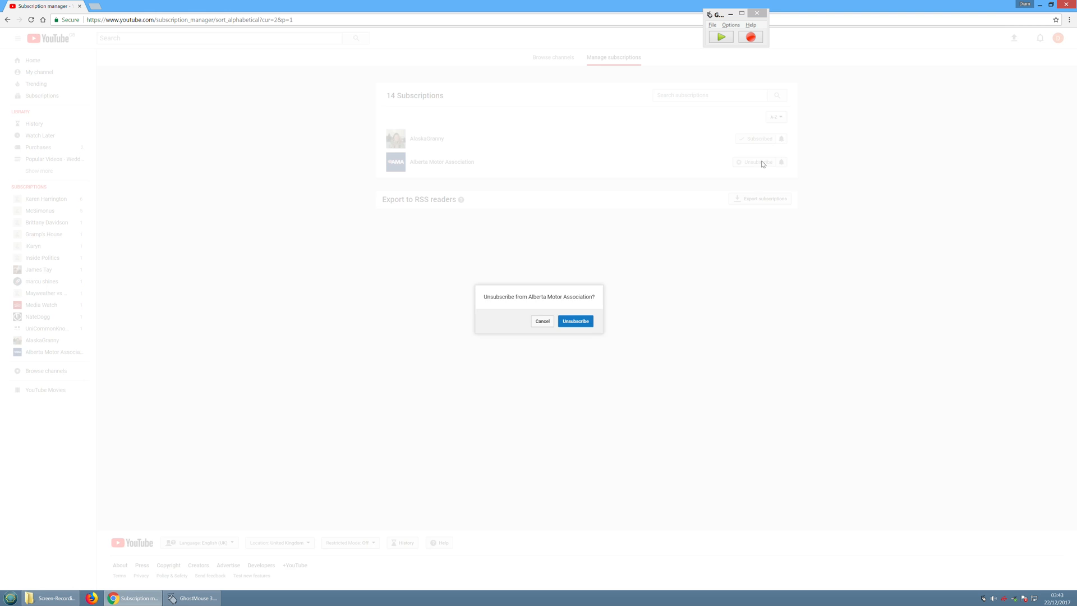
left_click(575, 321)
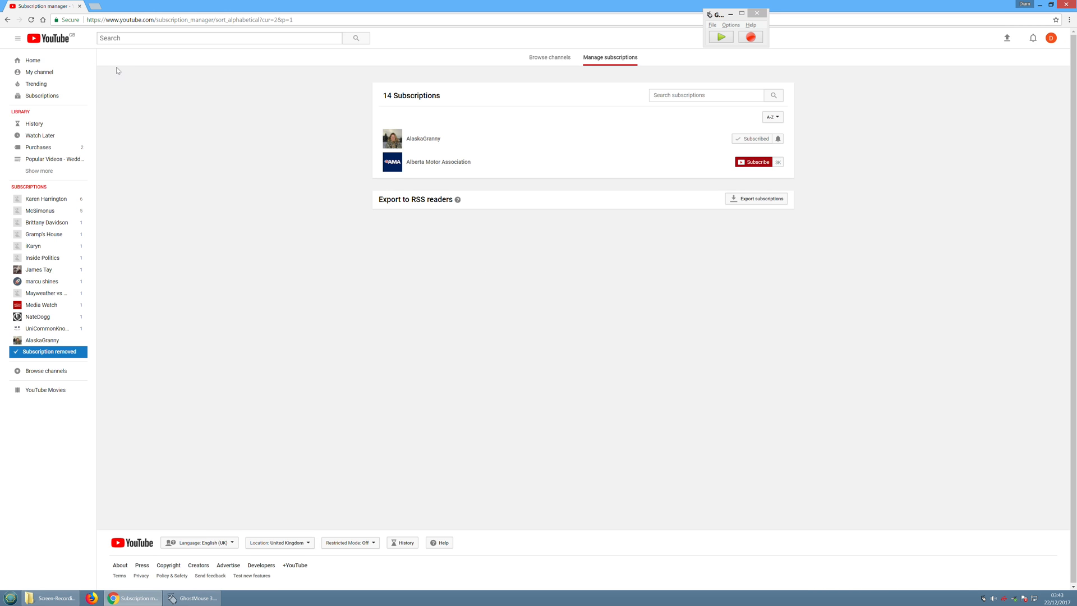
left_click(32, 19)
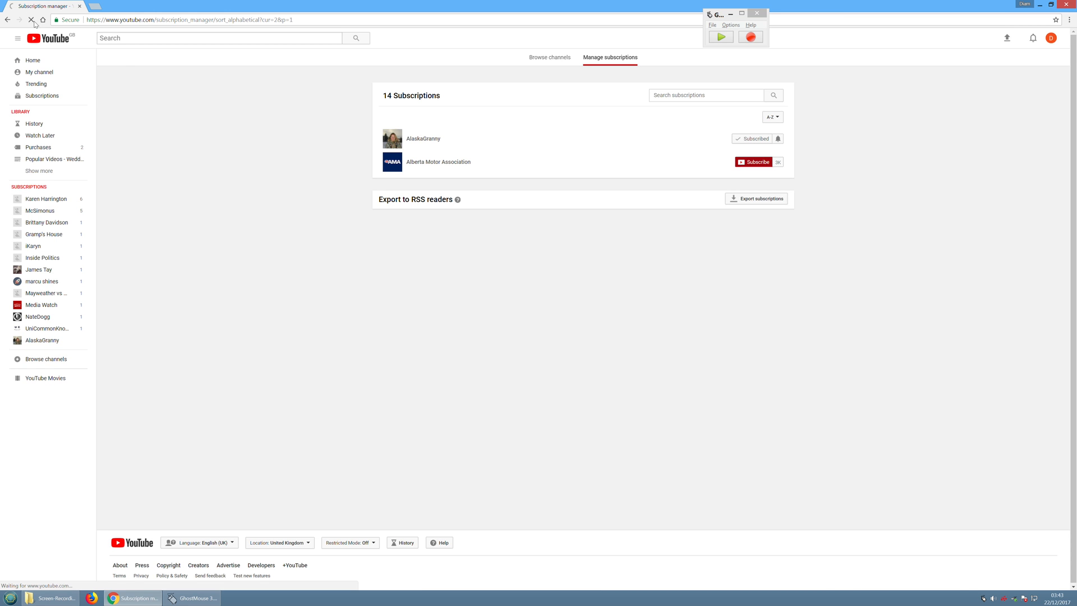
left_click(755, 162)
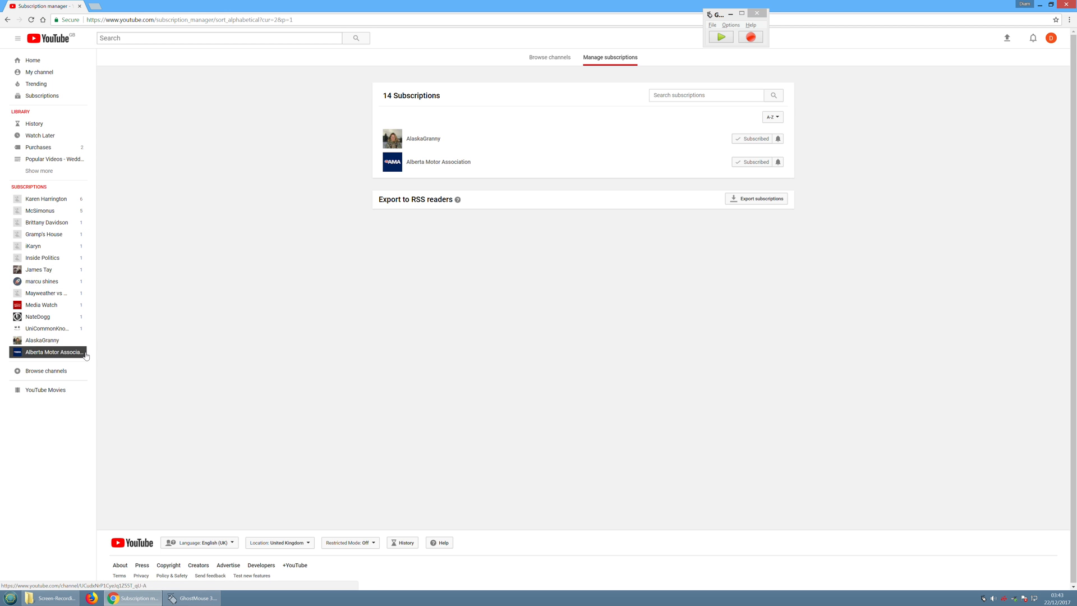
mouse_move(46, 199)
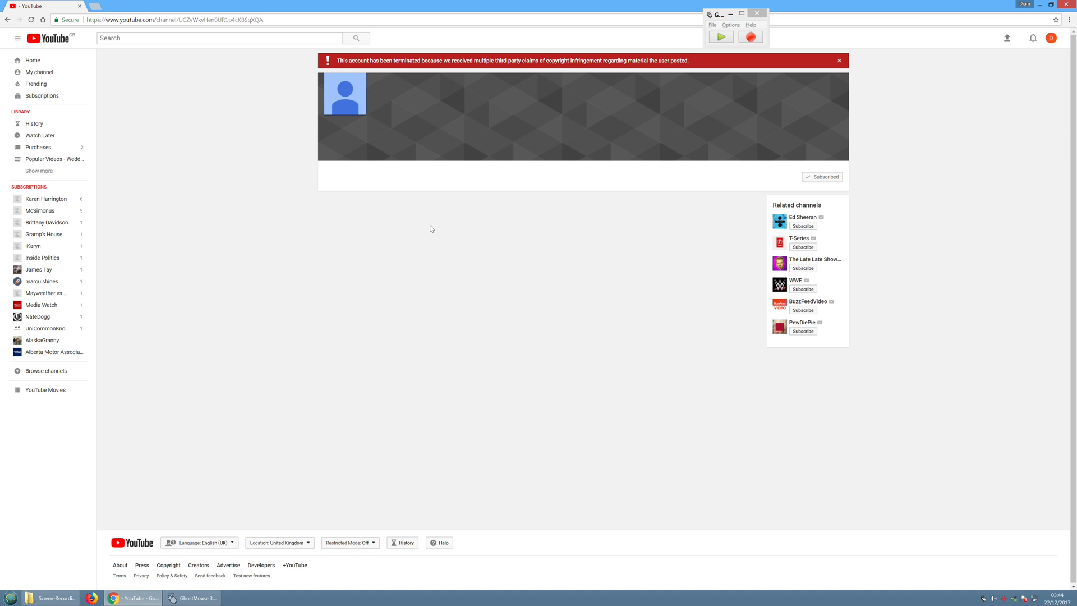
Open the Media Watch channel page from the sidebar, revealing a terminated account still marked subscribed
left_click(41, 304)
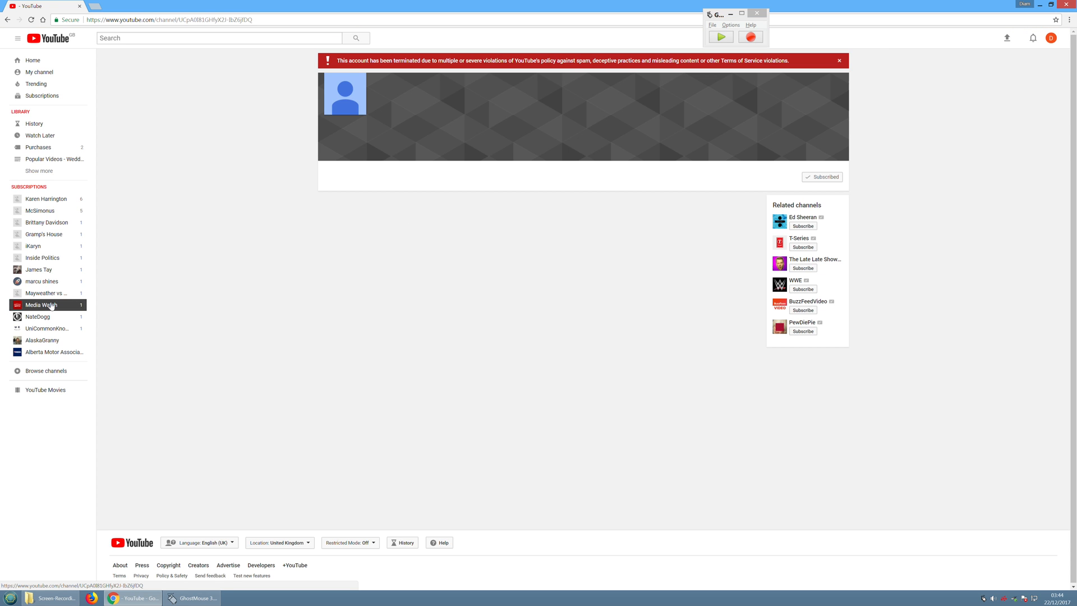
mouse_move(49, 305)
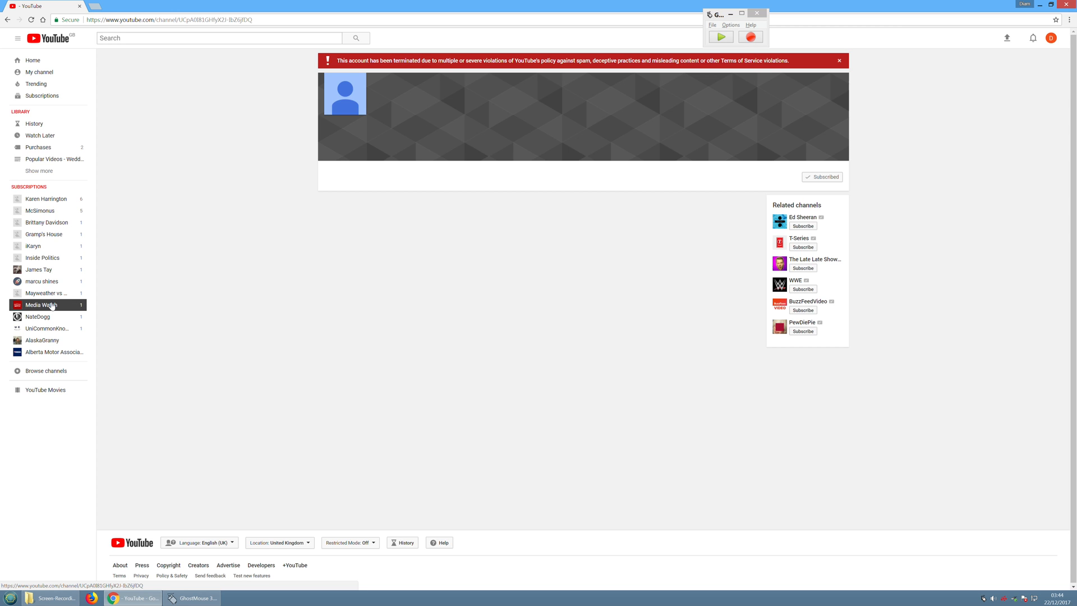